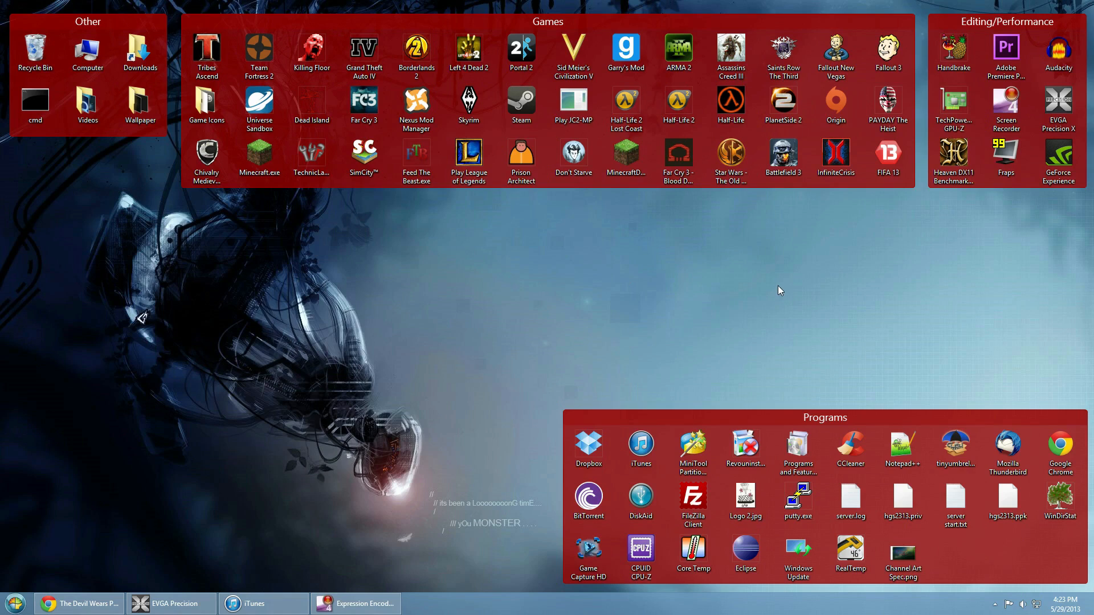
pyautogui.moveTo(779, 282)
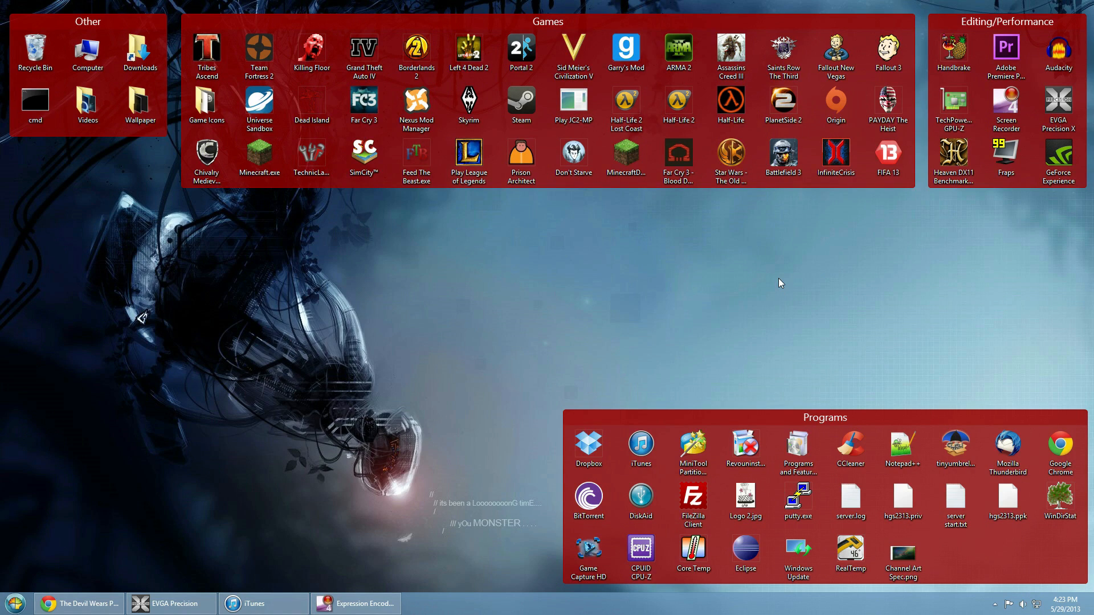
pyautogui.moveTo(811, 294)
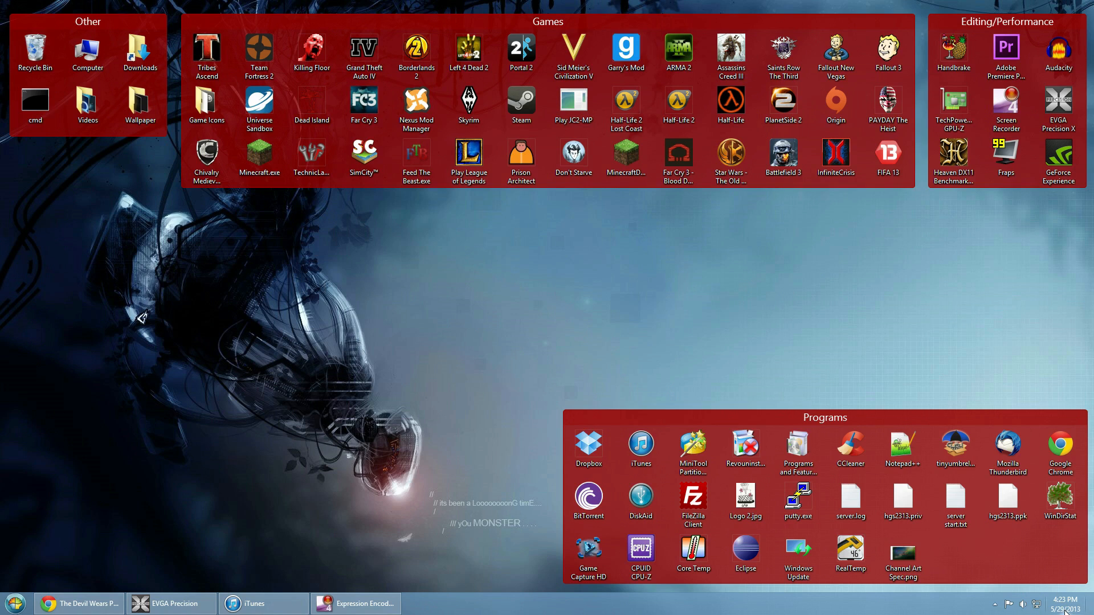
pyautogui.moveTo(807, 353)
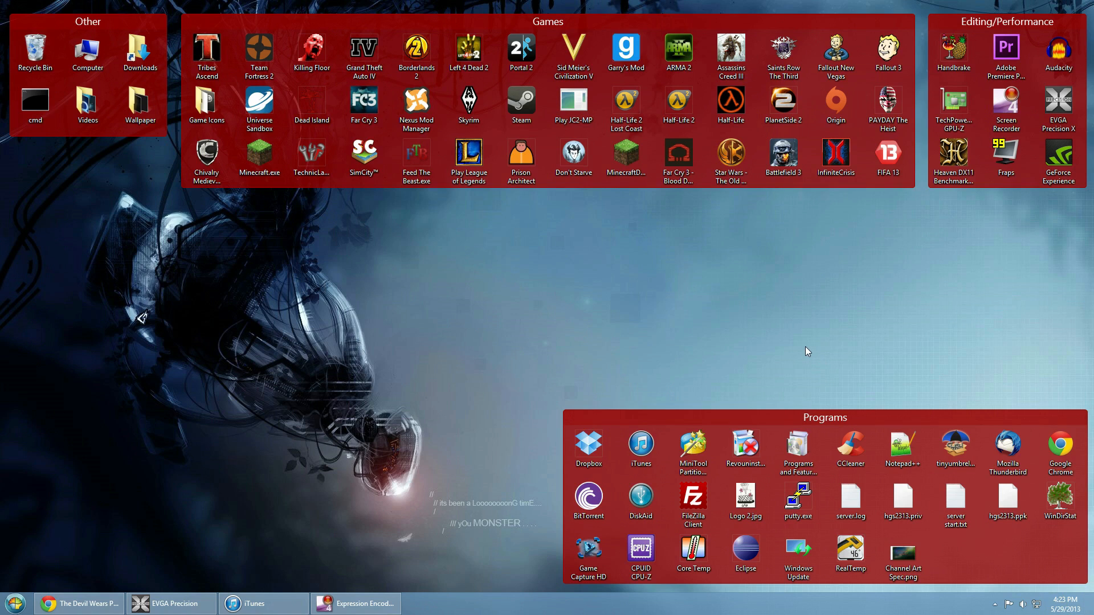
# Step: Launch DiskAid from the desktop and bring up its program menu
pyautogui.click(639, 500)
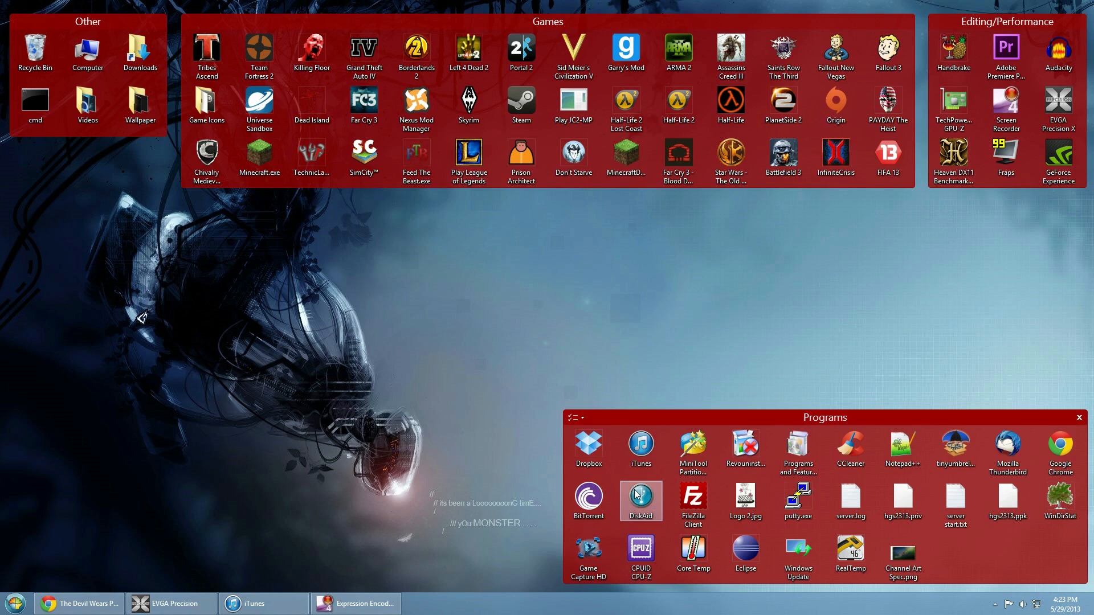
pyautogui.doubleClick(639, 501)
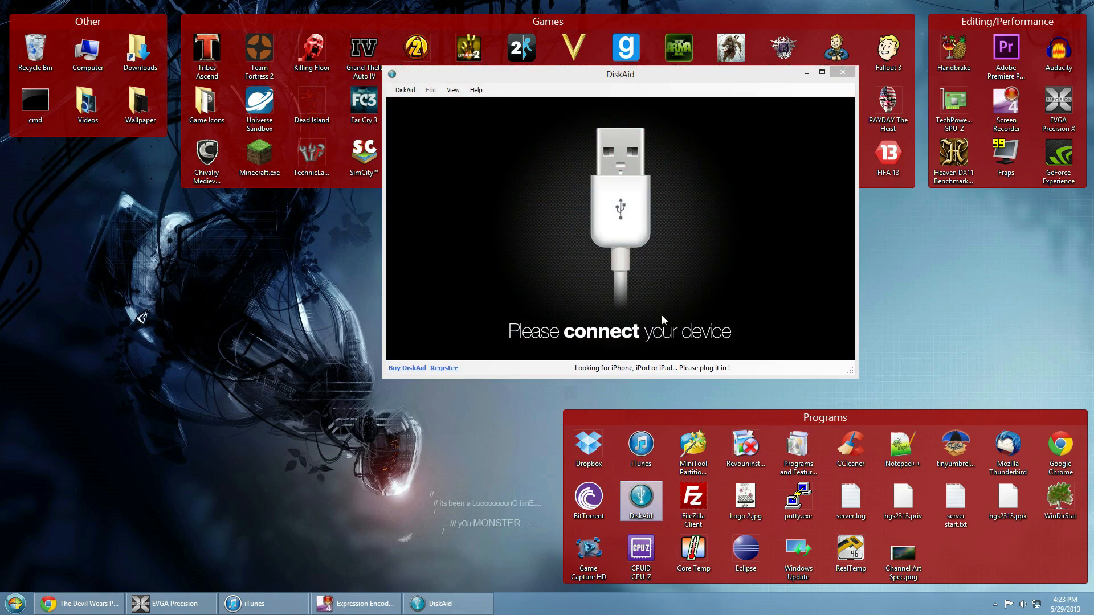
pyautogui.click(404, 89)
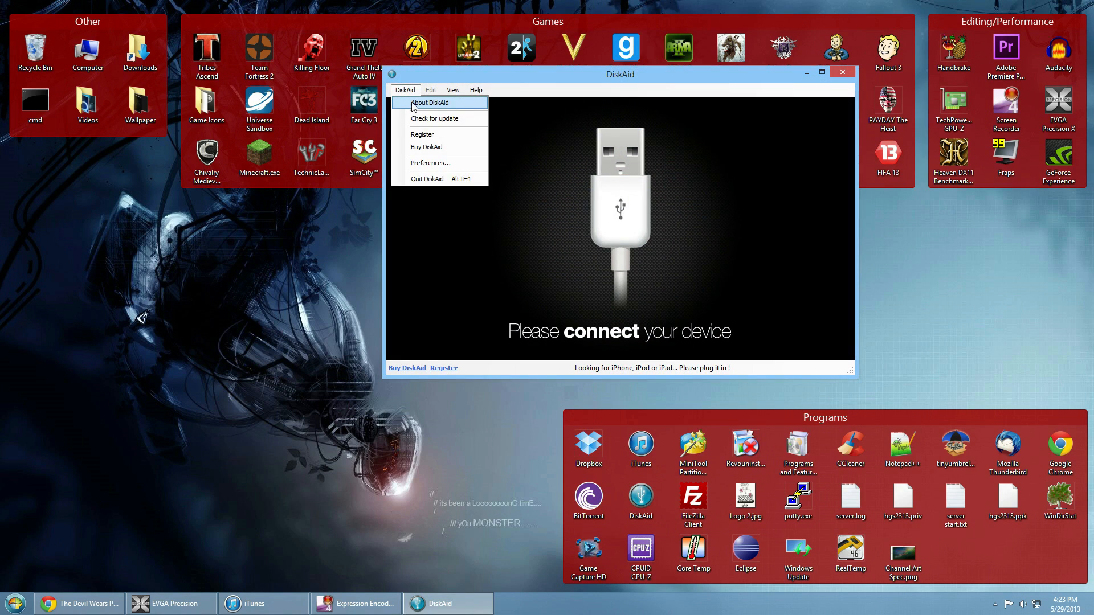
pyautogui.click(429, 102)
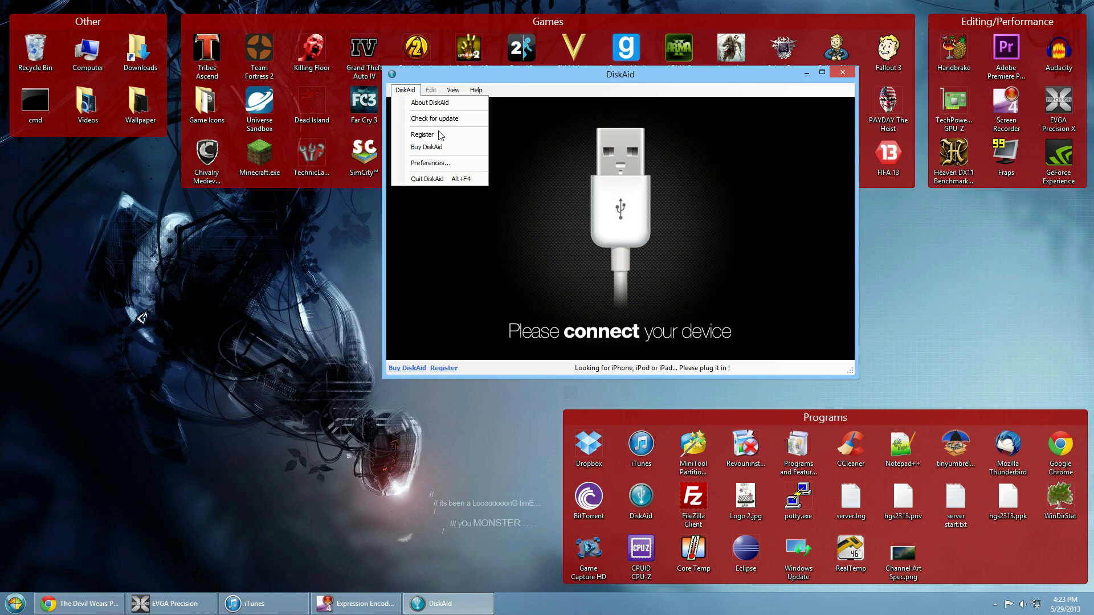
# Step: Run Check for update and dismiss the notice that DiskAid is up to date
pyautogui.click(771, 246)
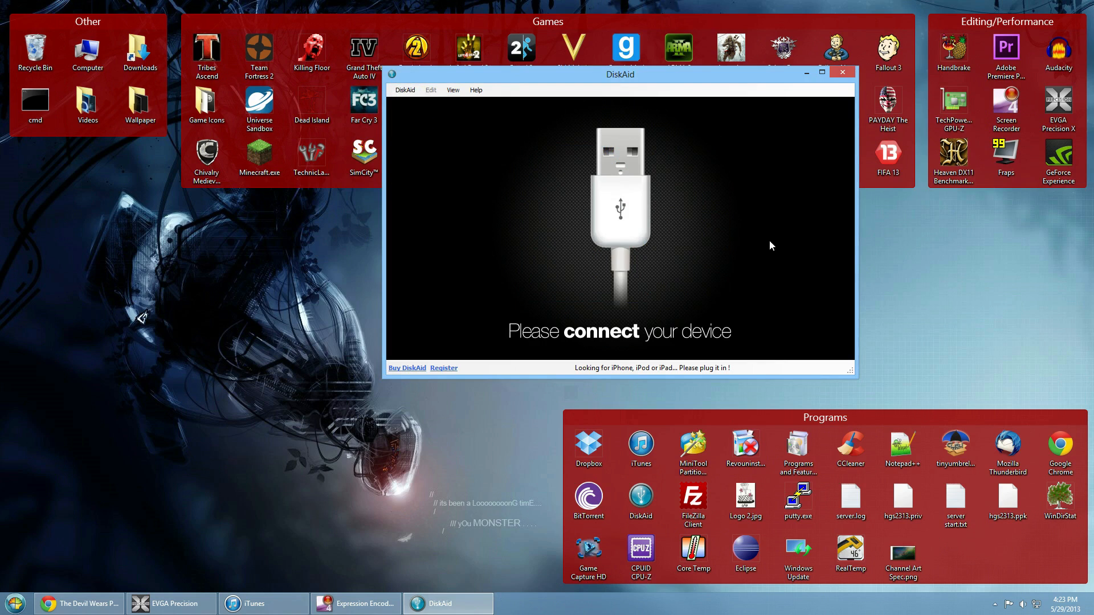
pyautogui.click(476, 89)
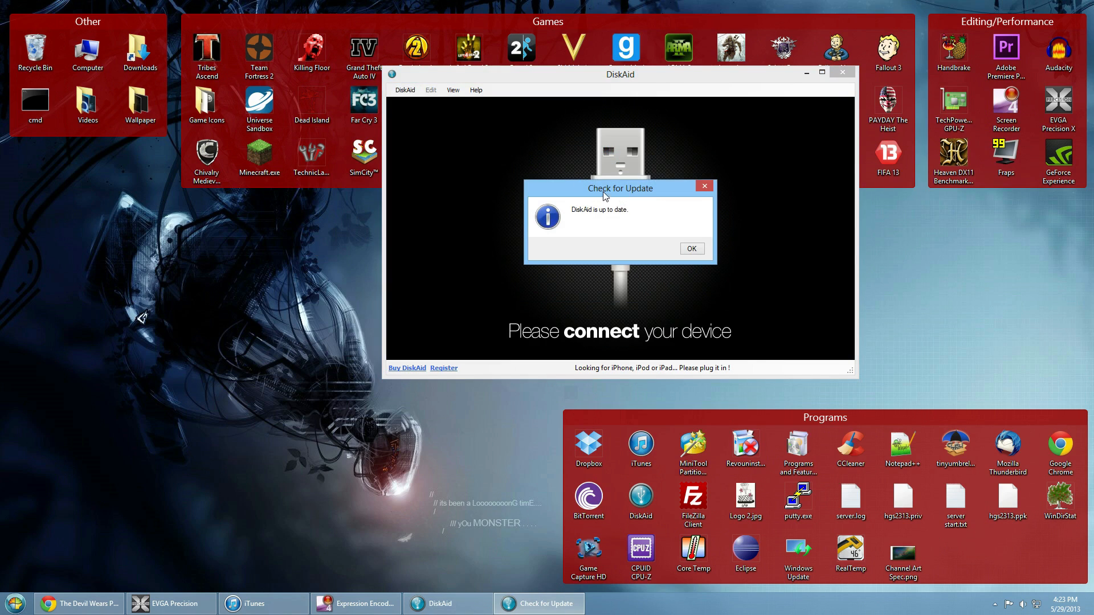
pyautogui.click(691, 249)
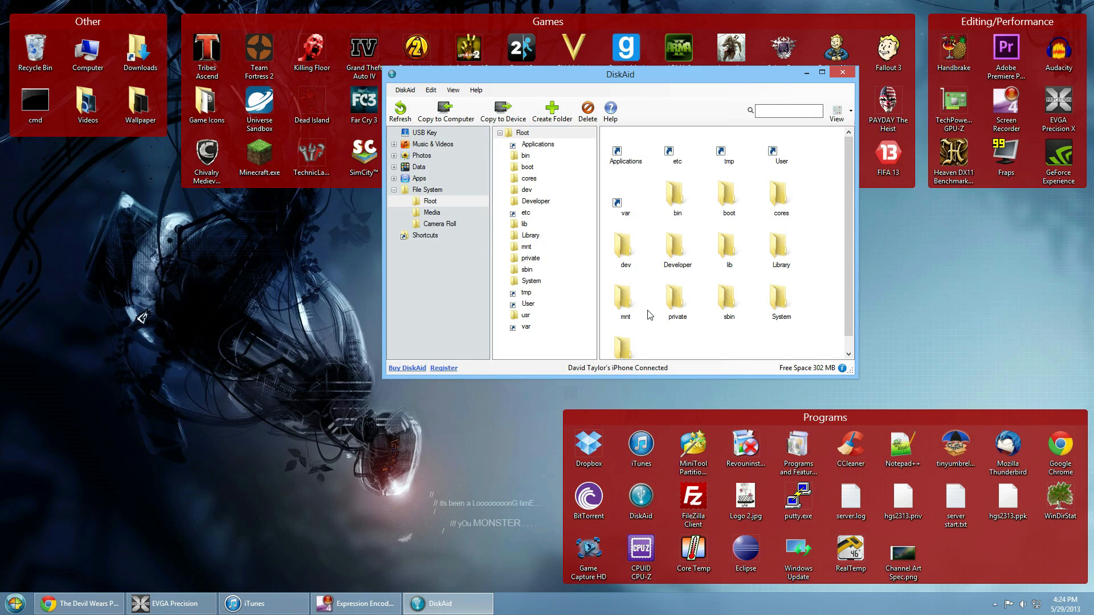
pyautogui.moveTo(438, 287)
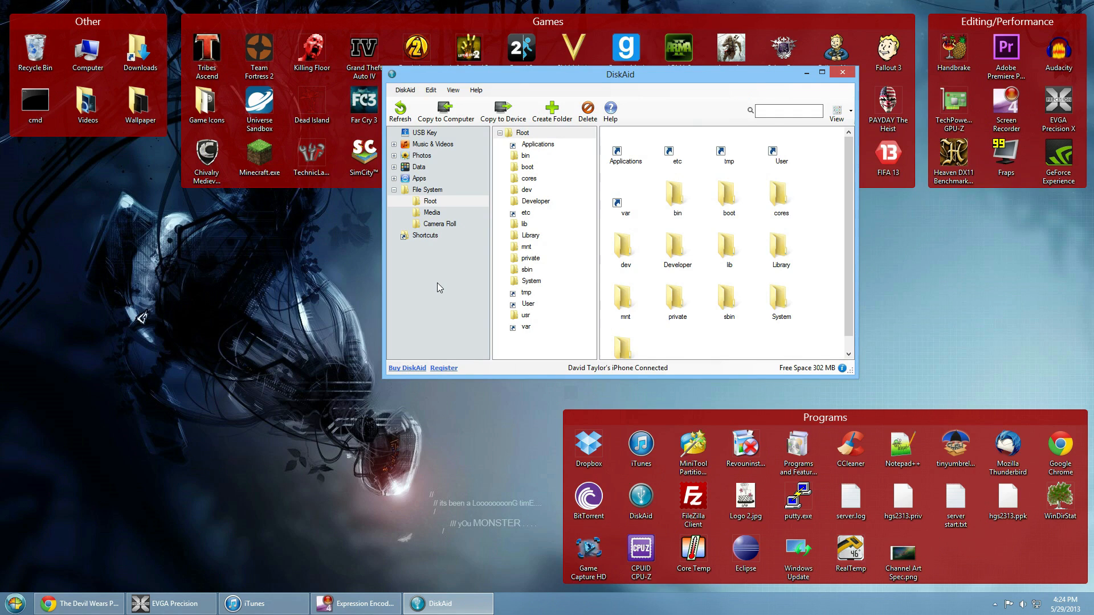
pyautogui.moveTo(431, 273)
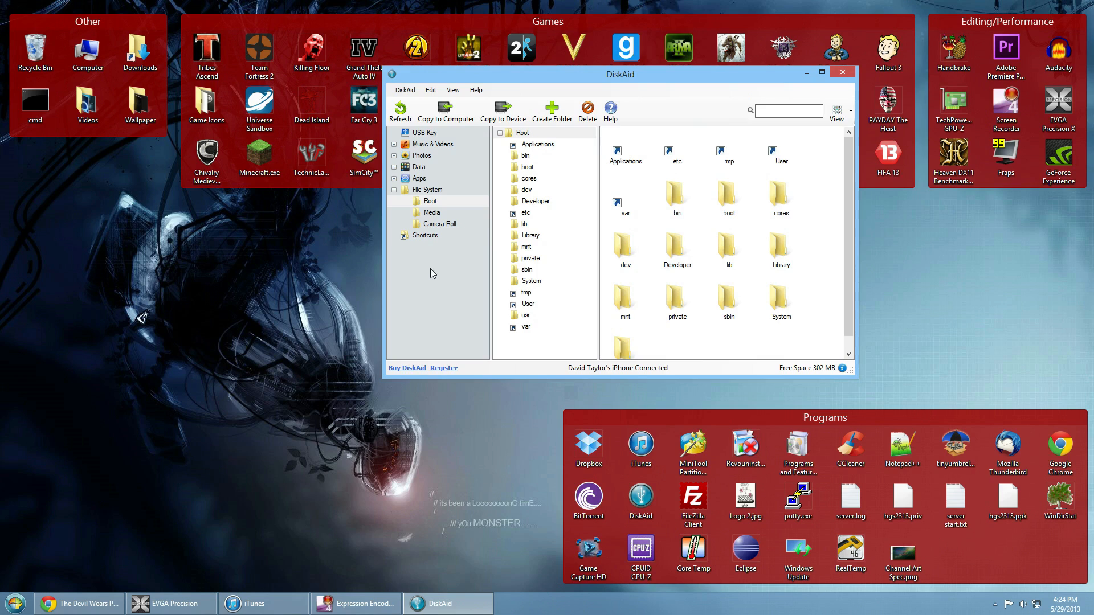
pyautogui.moveTo(431, 278)
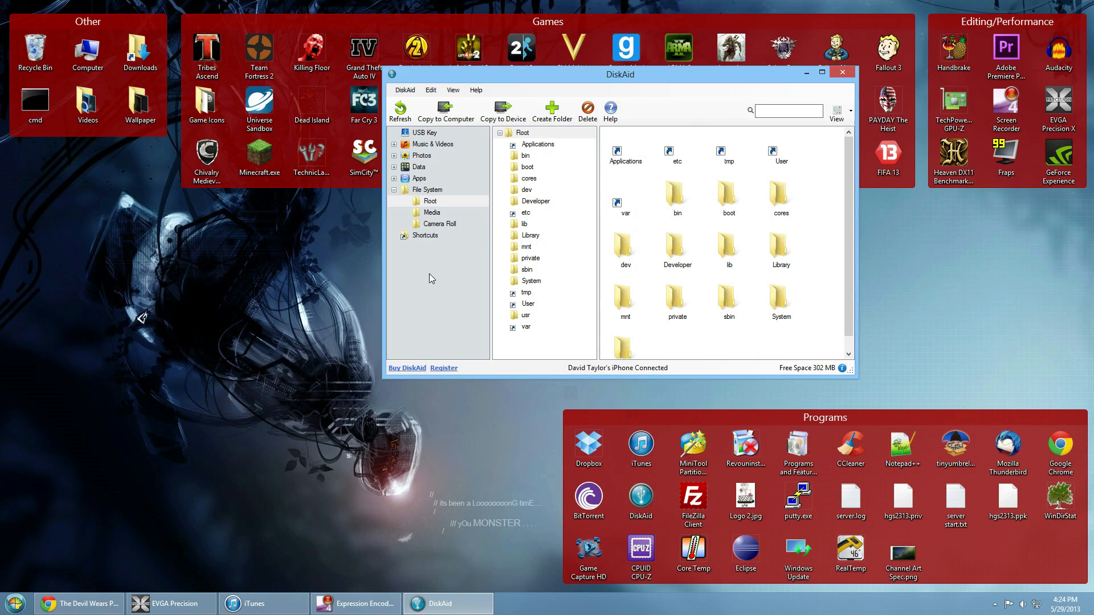
pyautogui.moveTo(462, 194)
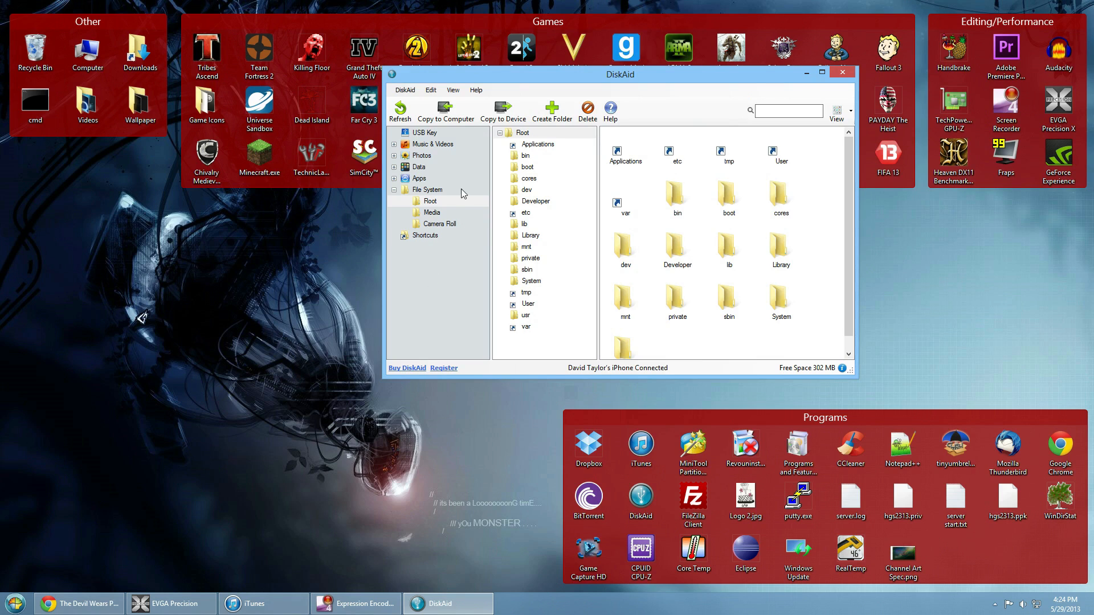
pyautogui.moveTo(445, 213)
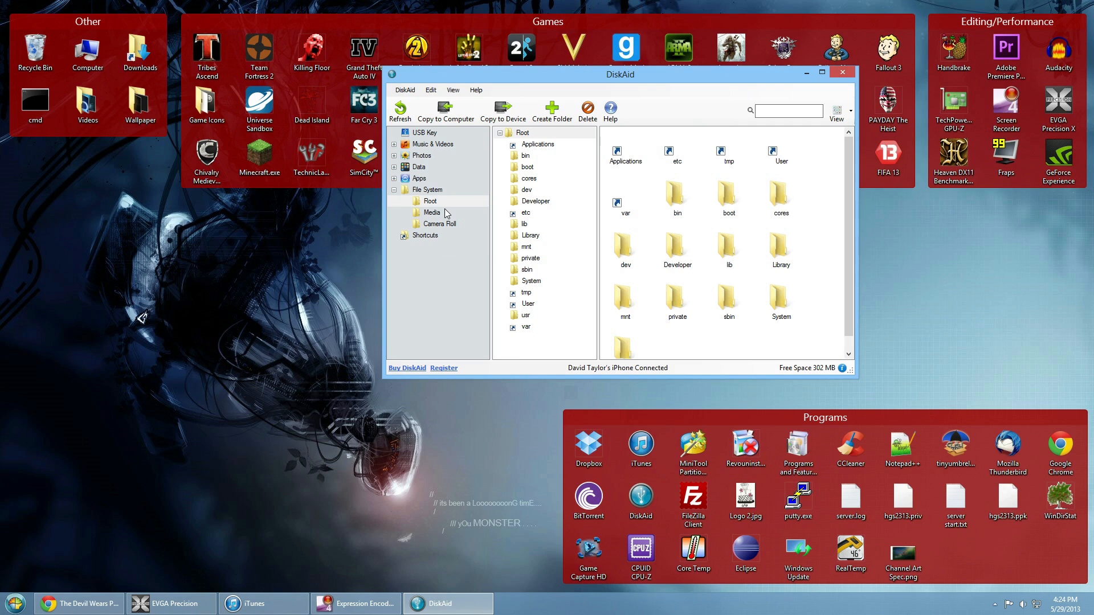
pyautogui.moveTo(447, 214)
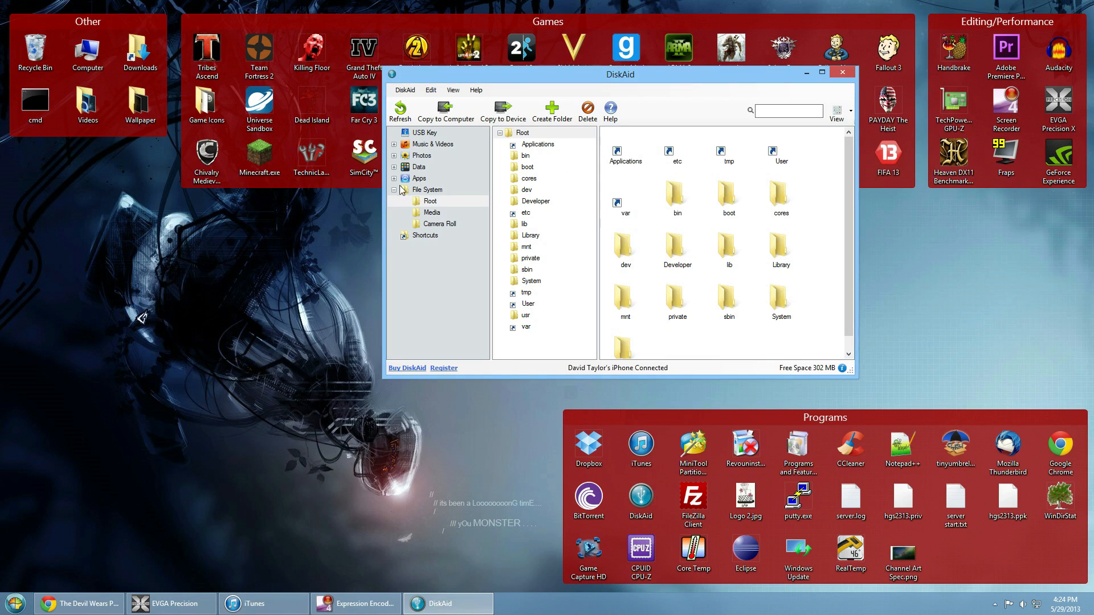
# Step: Select Outnumbered (Zombie EP) under Music & Videos > Music and copy it to the computer
pyautogui.click(425, 132)
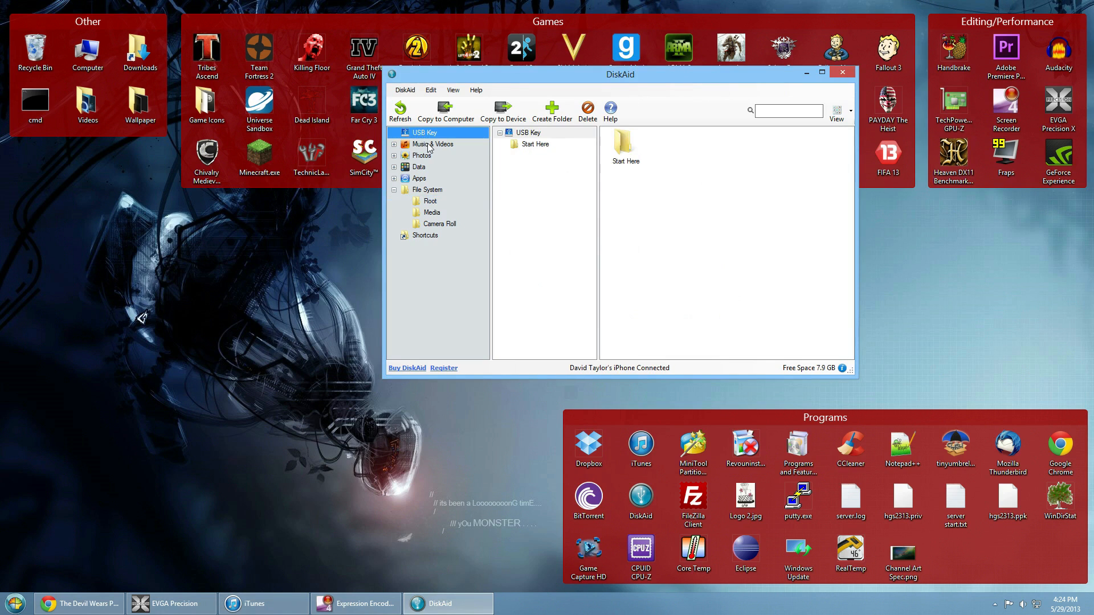
pyautogui.click(433, 143)
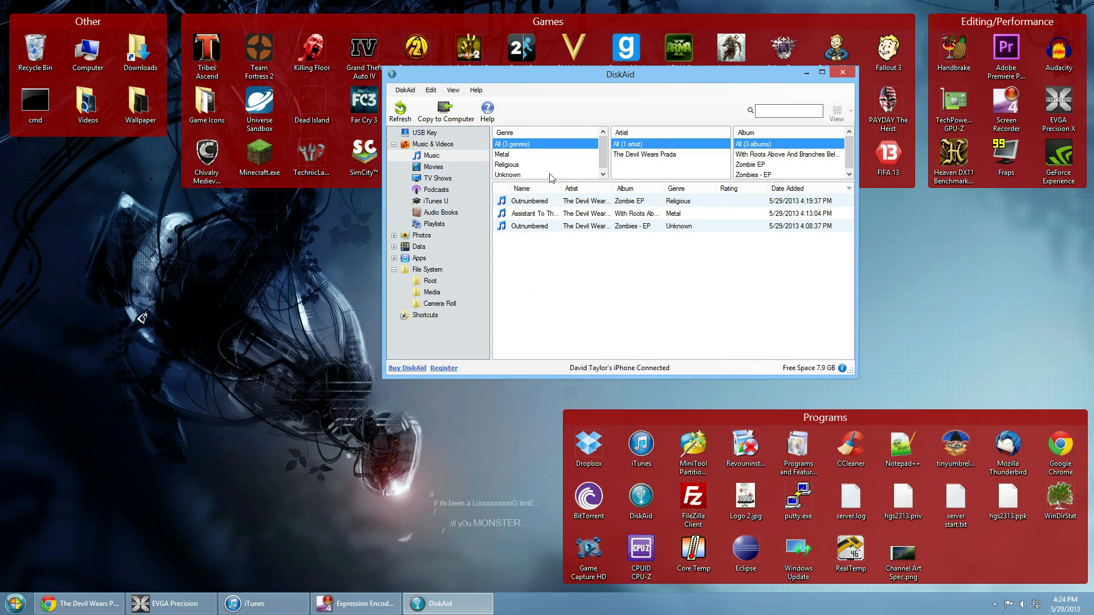
pyautogui.moveTo(535, 229)
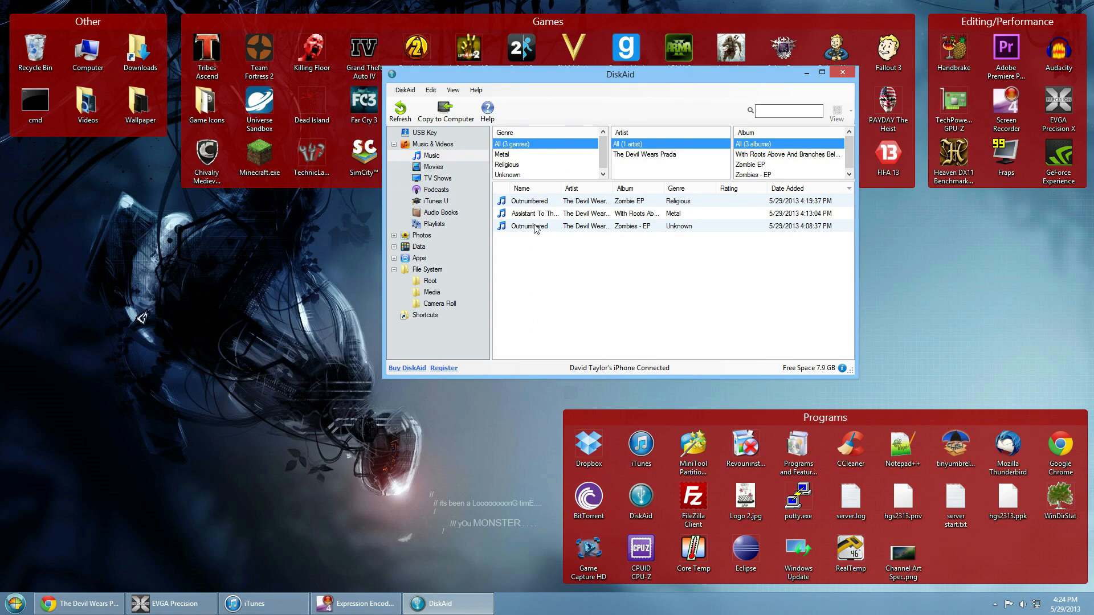
pyautogui.click(528, 201)
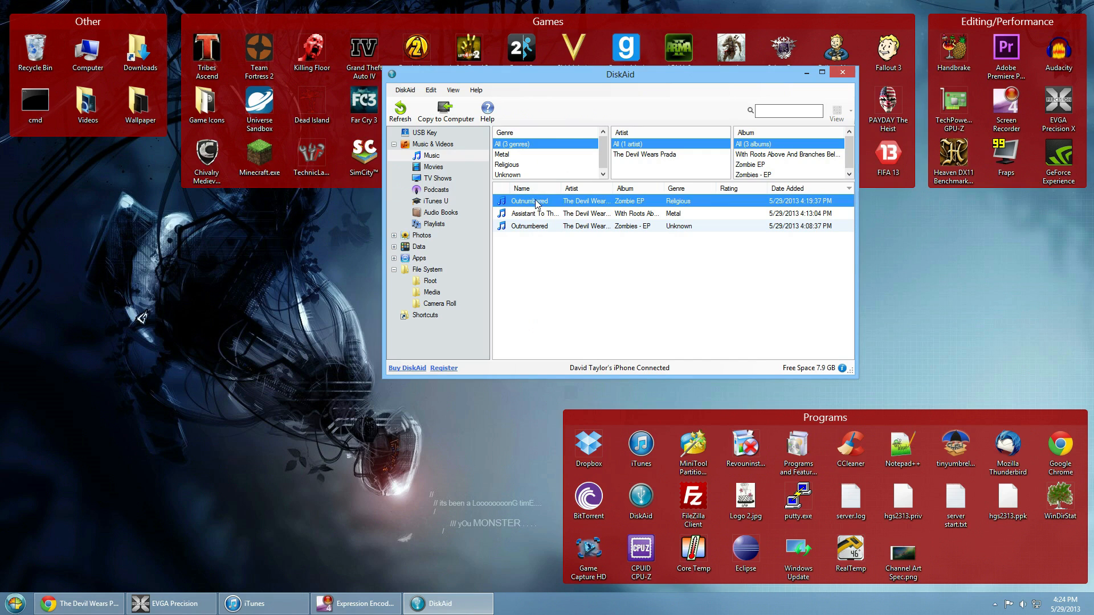
pyautogui.moveTo(550, 204)
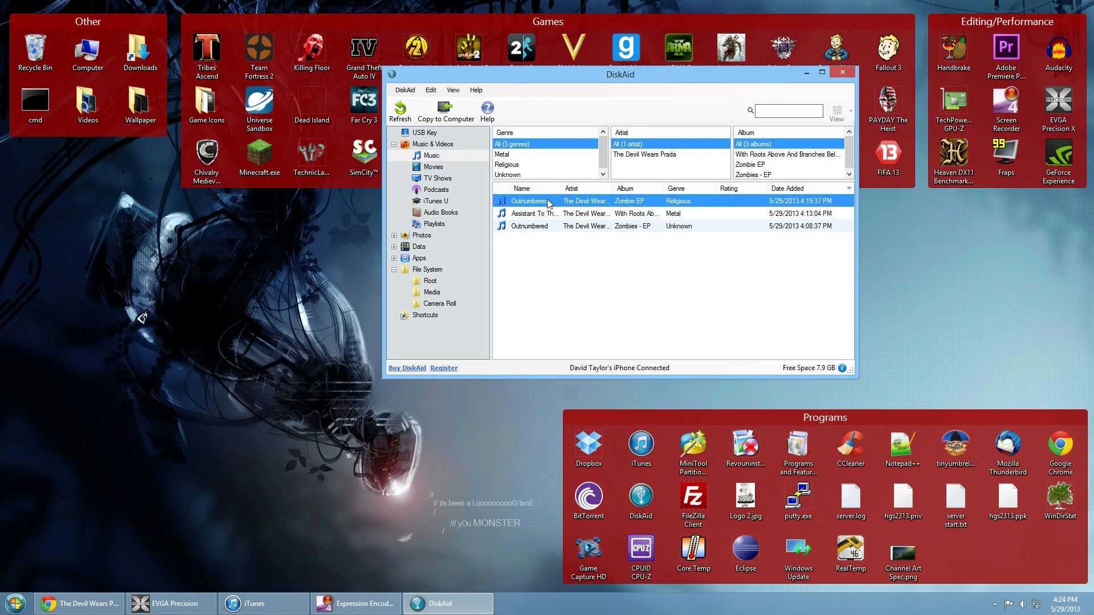
pyautogui.click(445, 111)
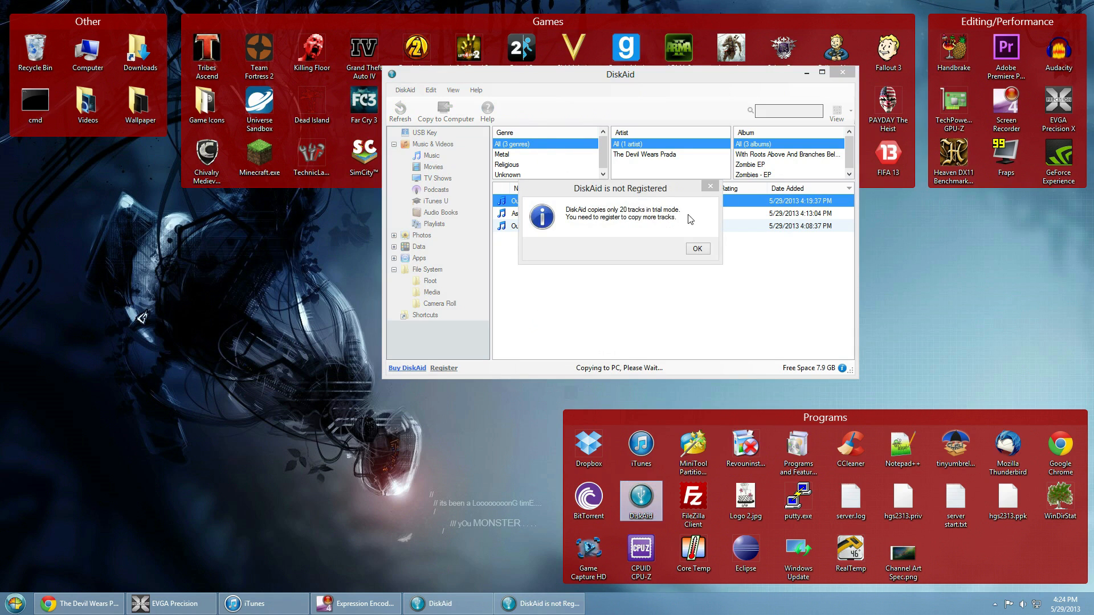
pyautogui.moveTo(608, 233)
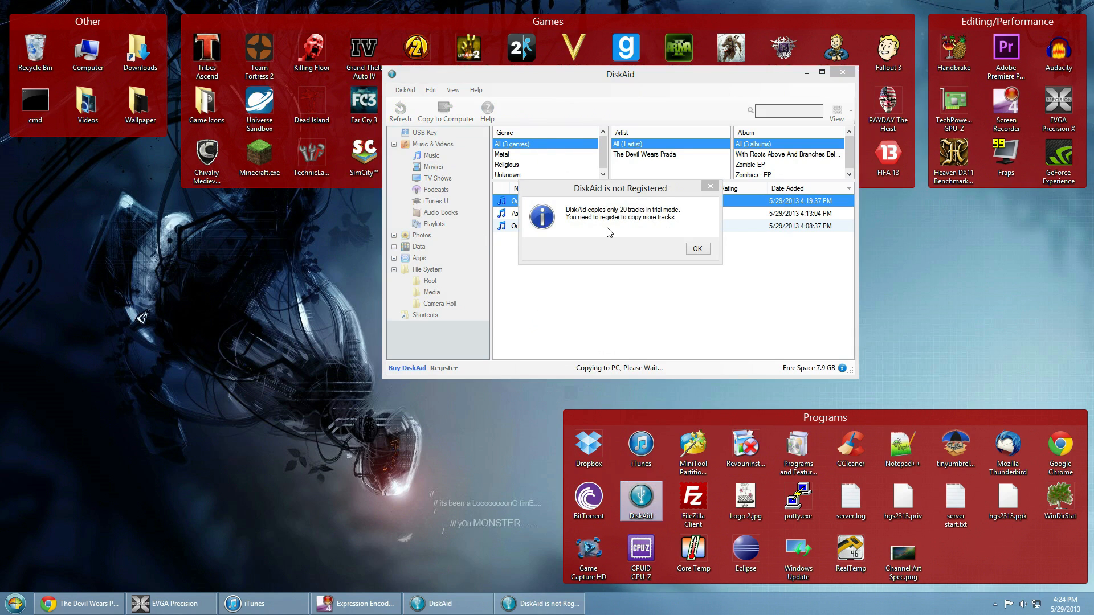
pyautogui.moveTo(676, 221)
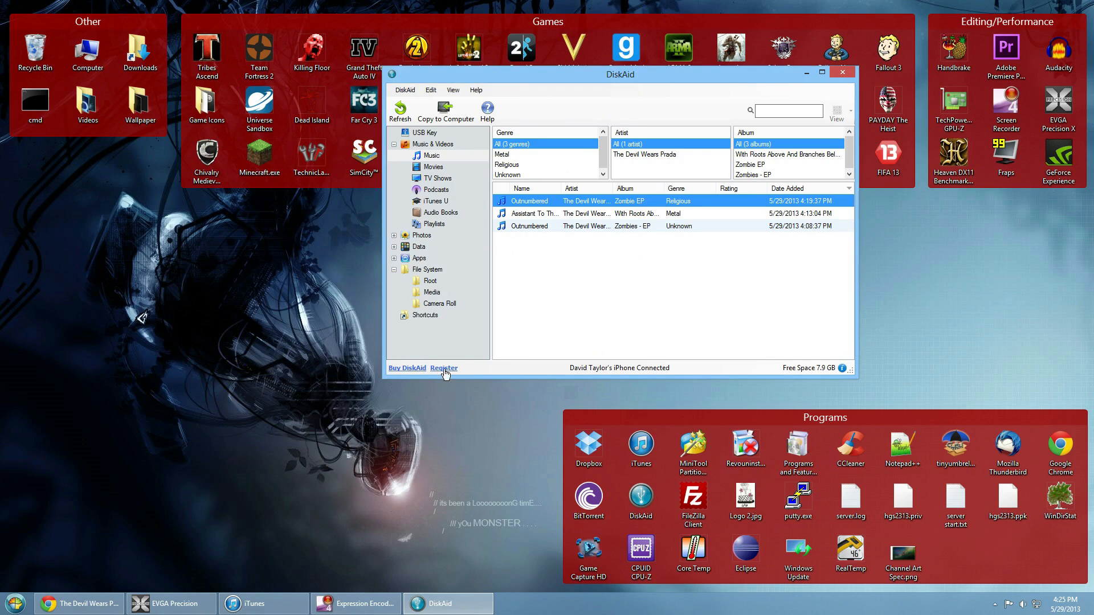
pyautogui.moveTo(550, 307)
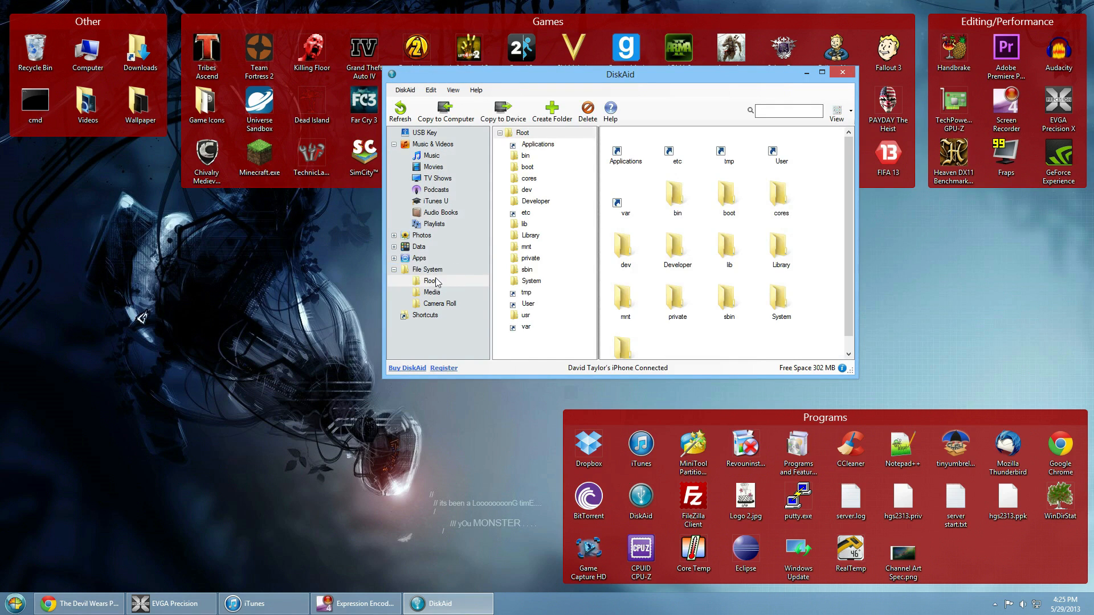
pyautogui.moveTo(440, 300)
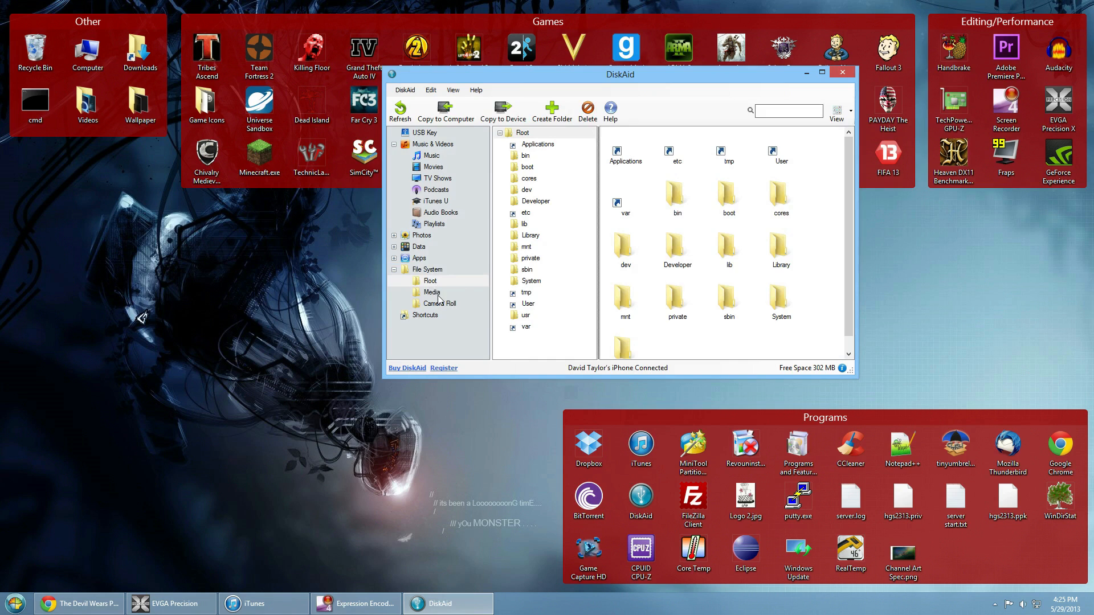
# Step: Browse Media > iTunes_Control > Music and scroll through the F-numbered song folders
pyautogui.click(432, 291)
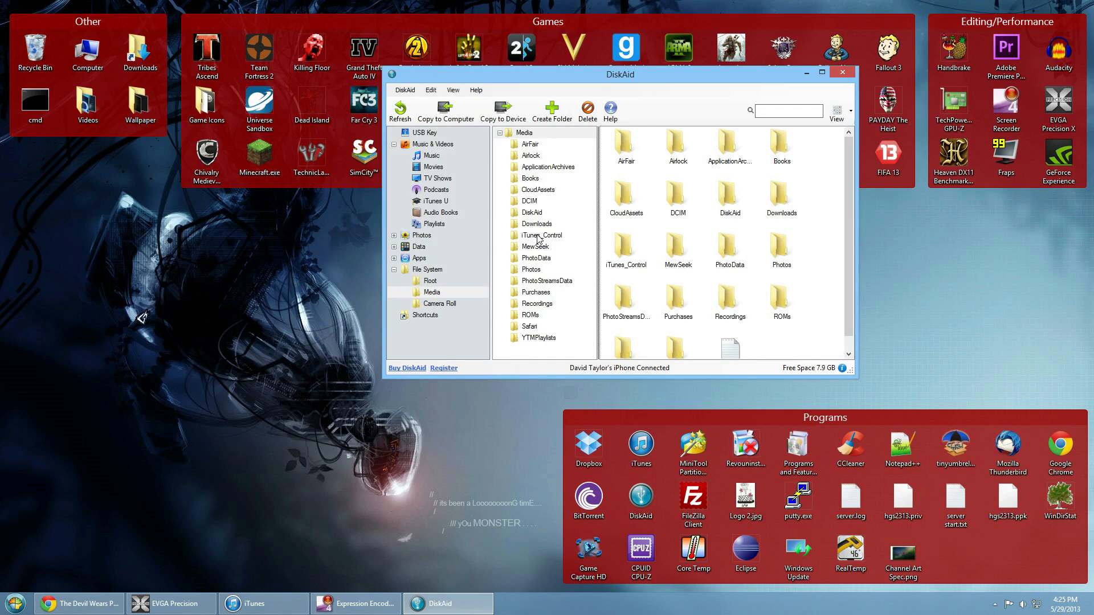
pyautogui.doubleClick(540, 234)
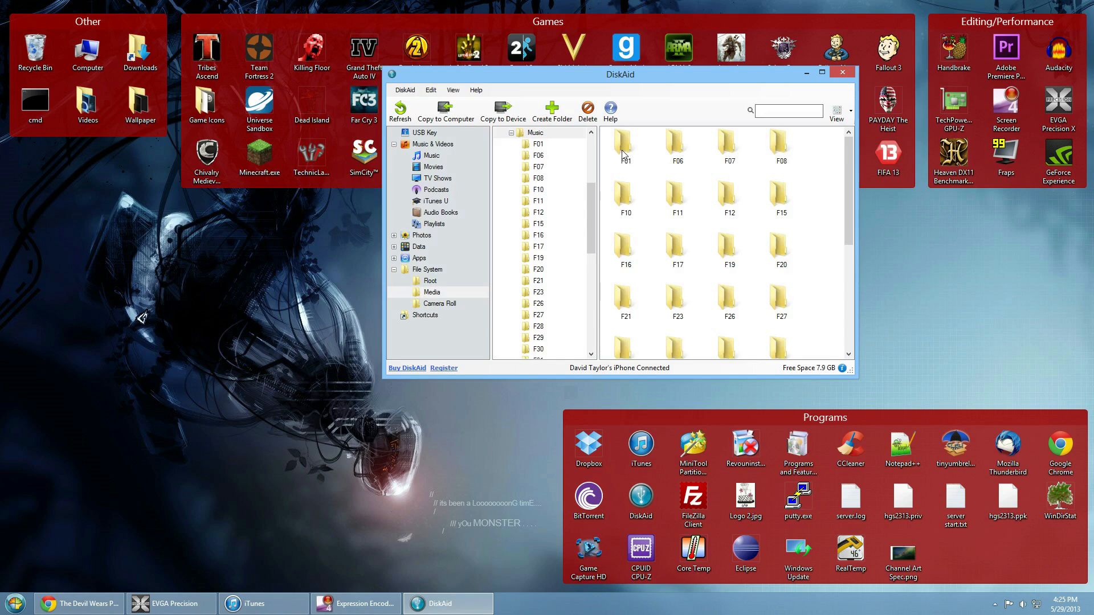
pyautogui.scroll(-3)
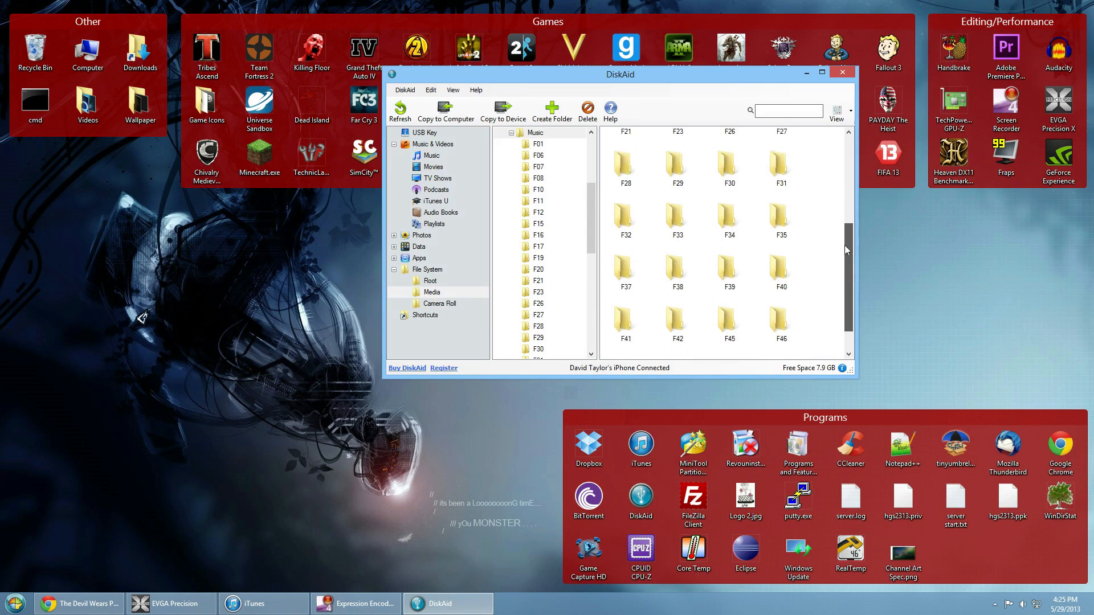
pyautogui.scroll(-3)
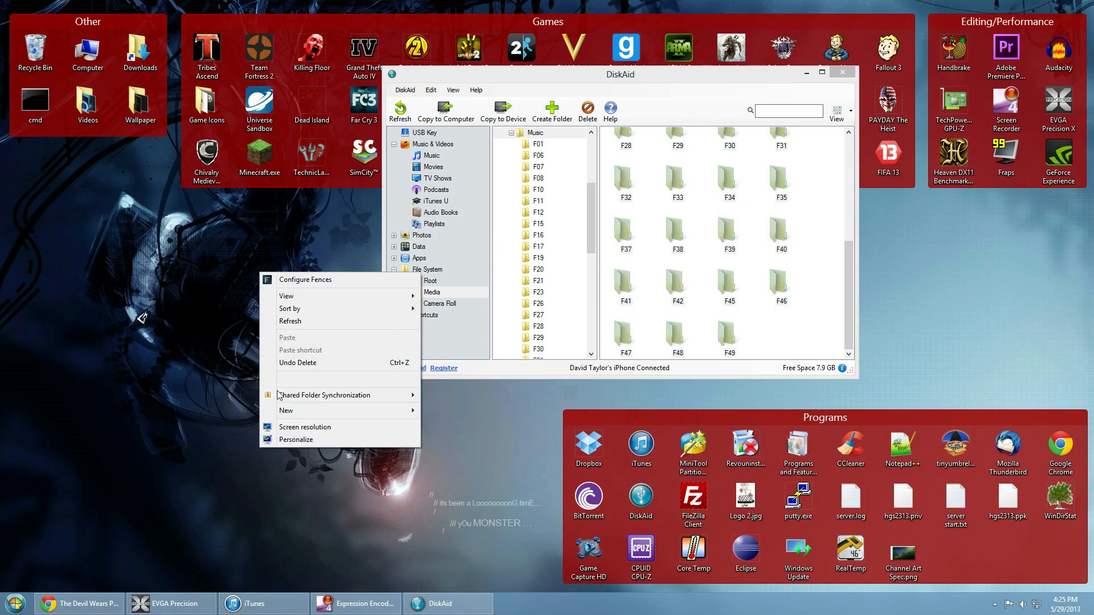
# Step: Create desktop folder Music A, copy the F-numbered folders into it and check its Properties
pyautogui.click(444, 411)
pyautogui.write('Music A')
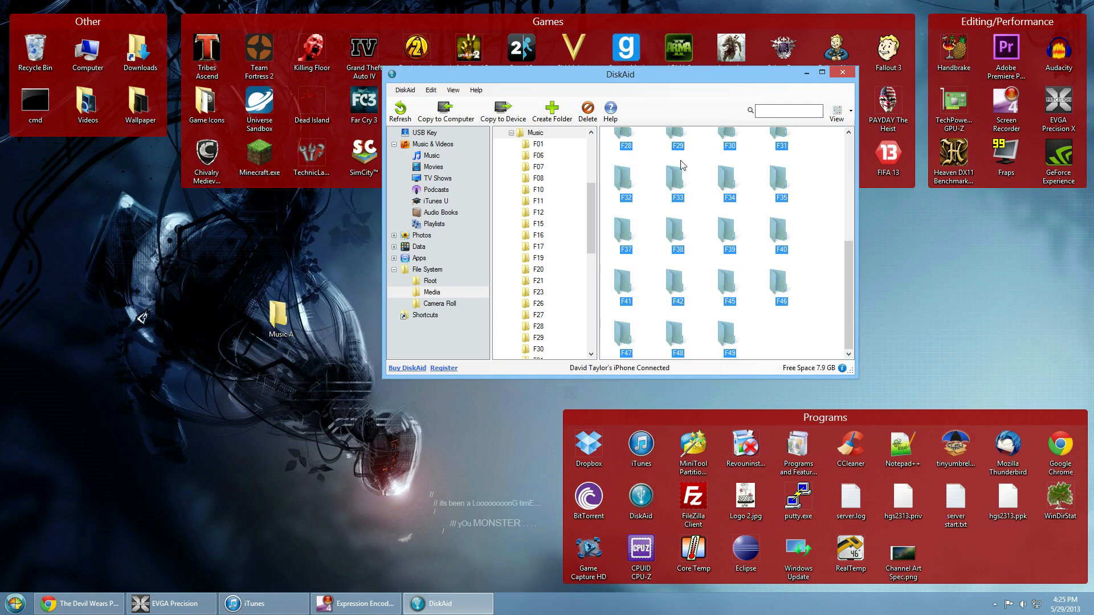
pyautogui.moveTo(675, 233)
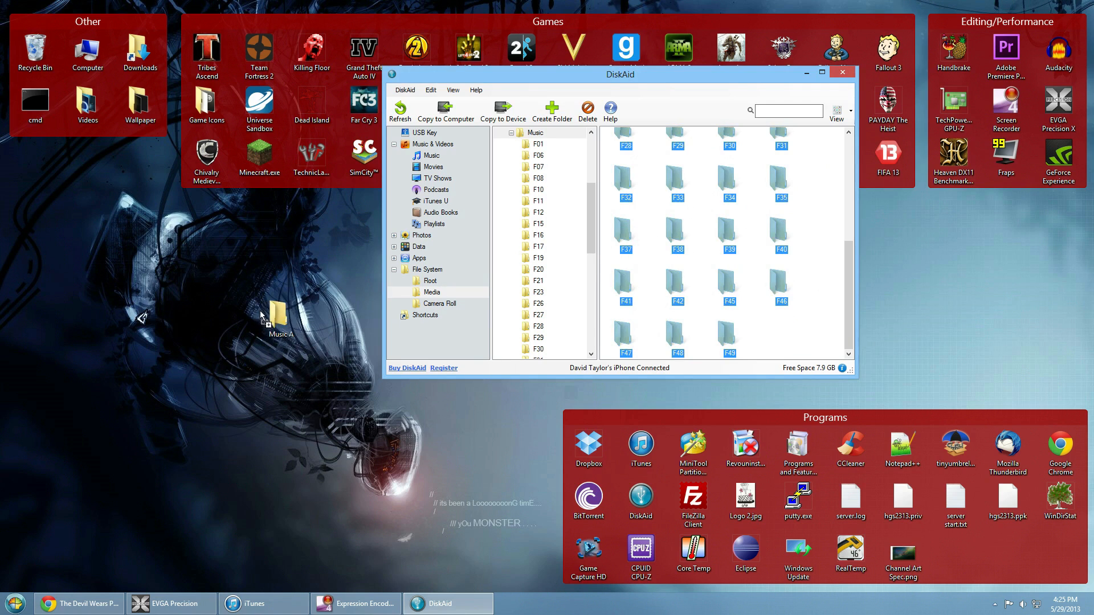
pyautogui.click(279, 314)
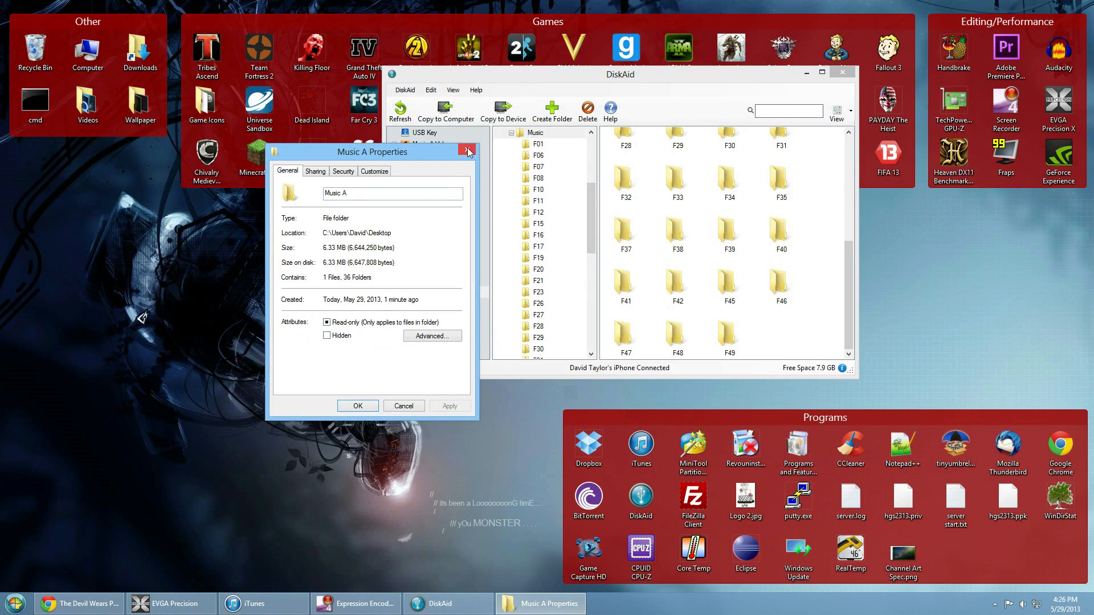
pyautogui.click(469, 152)
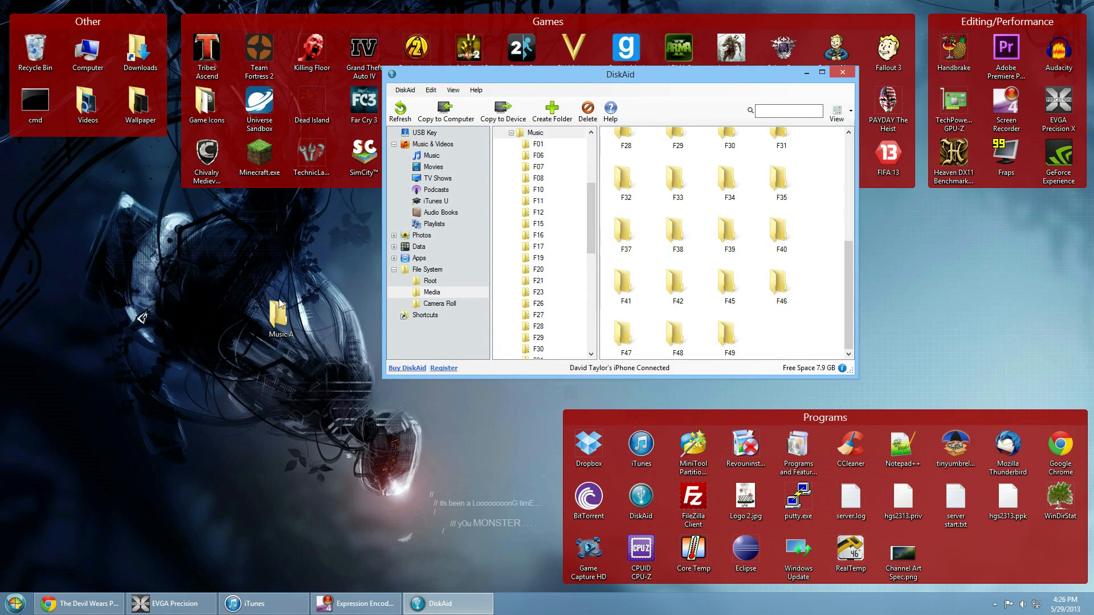
pyautogui.click(281, 318)
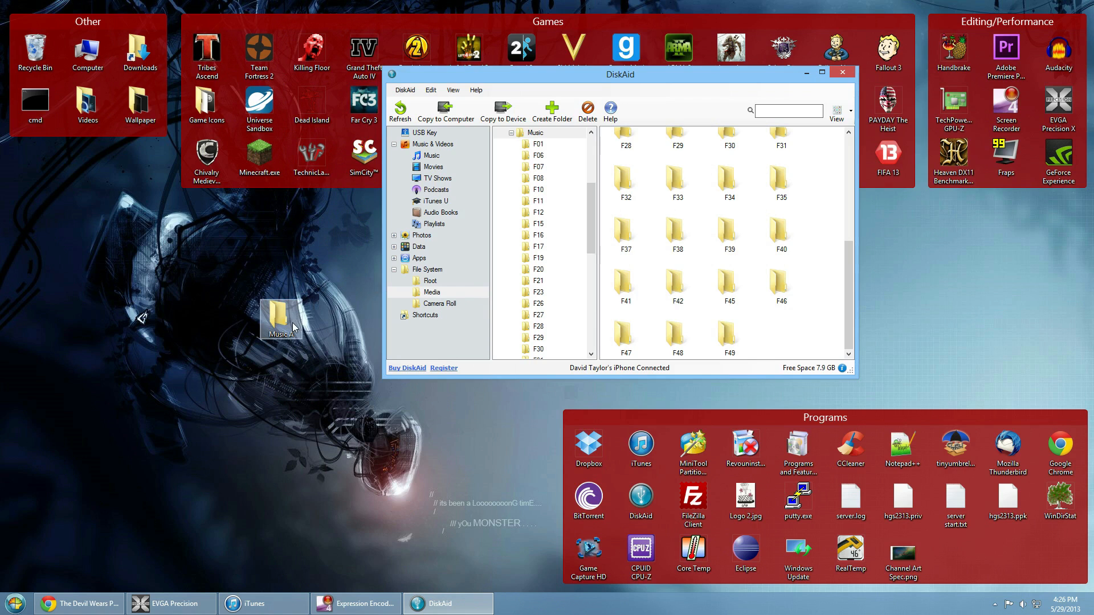
pyautogui.moveTo(291, 325)
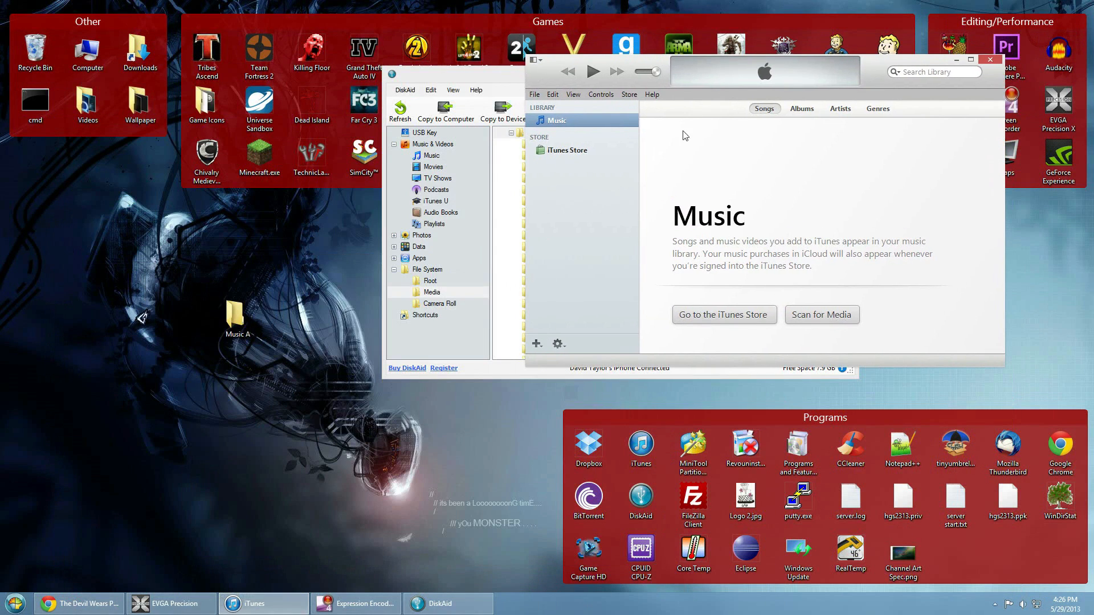
pyautogui.moveTo(1000, 365)
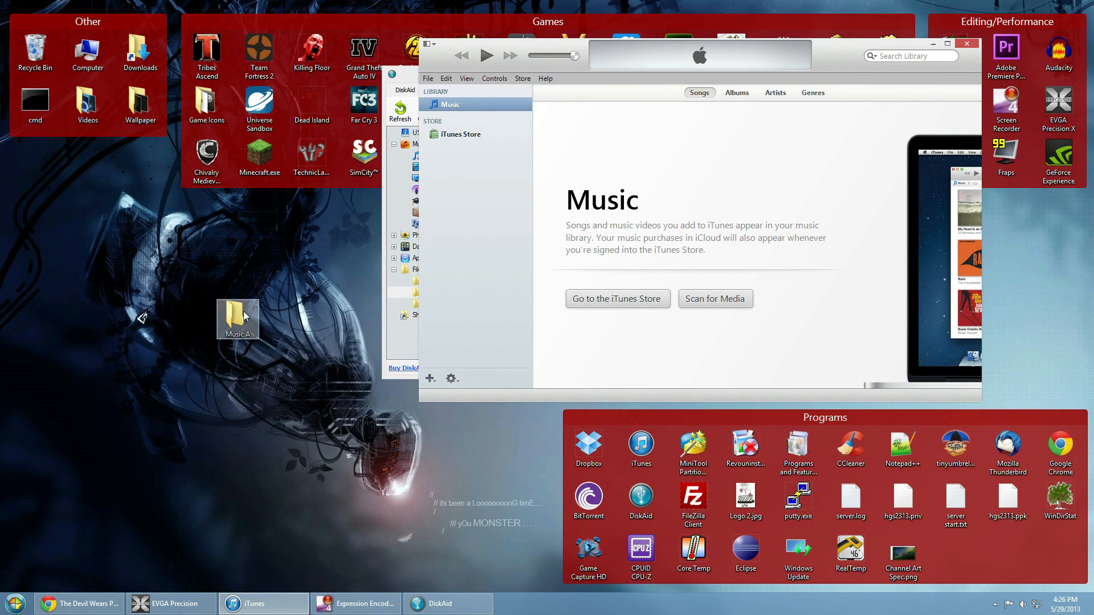
# Step: Drag Music A onto the iTunes Music library so Outnumbered by The Devil Wears Prada is listed
pyautogui.moveTo(238, 319); pyautogui.dragTo(631, 160)
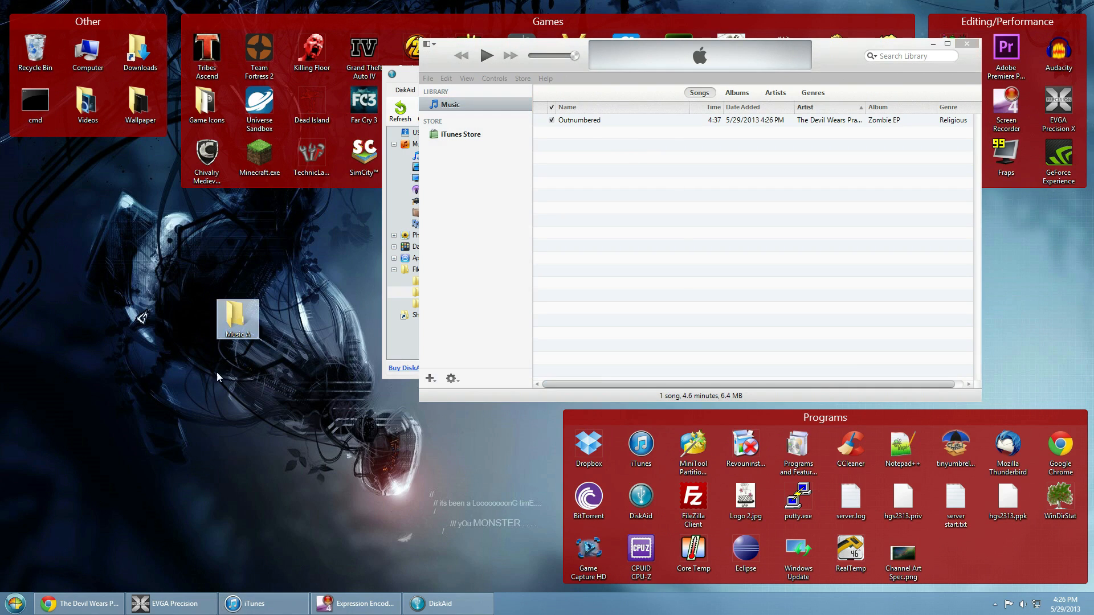
pyautogui.moveTo(238, 319)
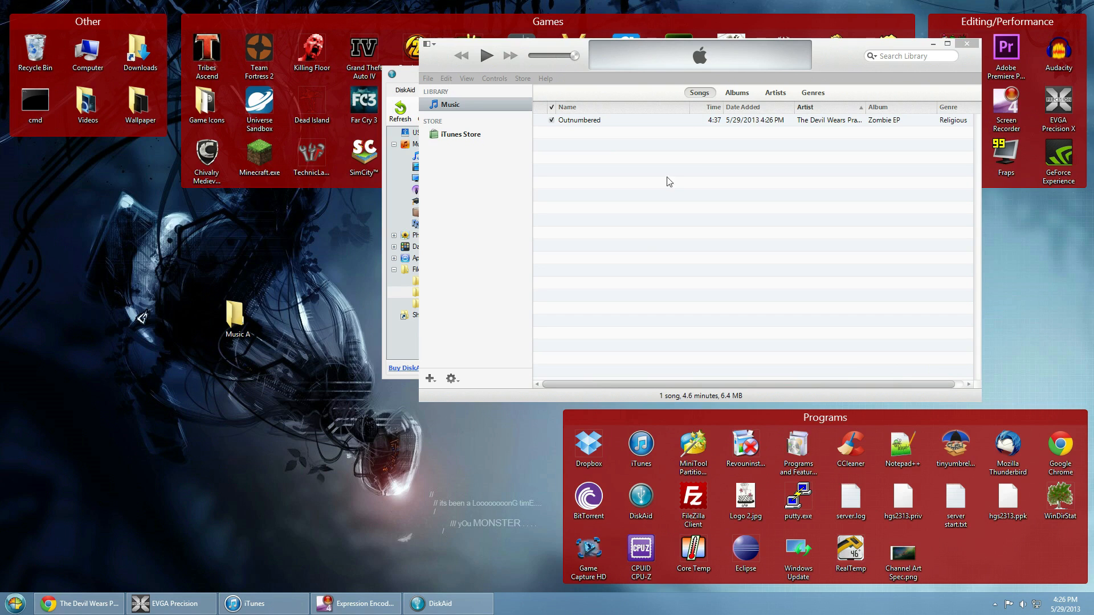
pyautogui.moveTo(33, 408)
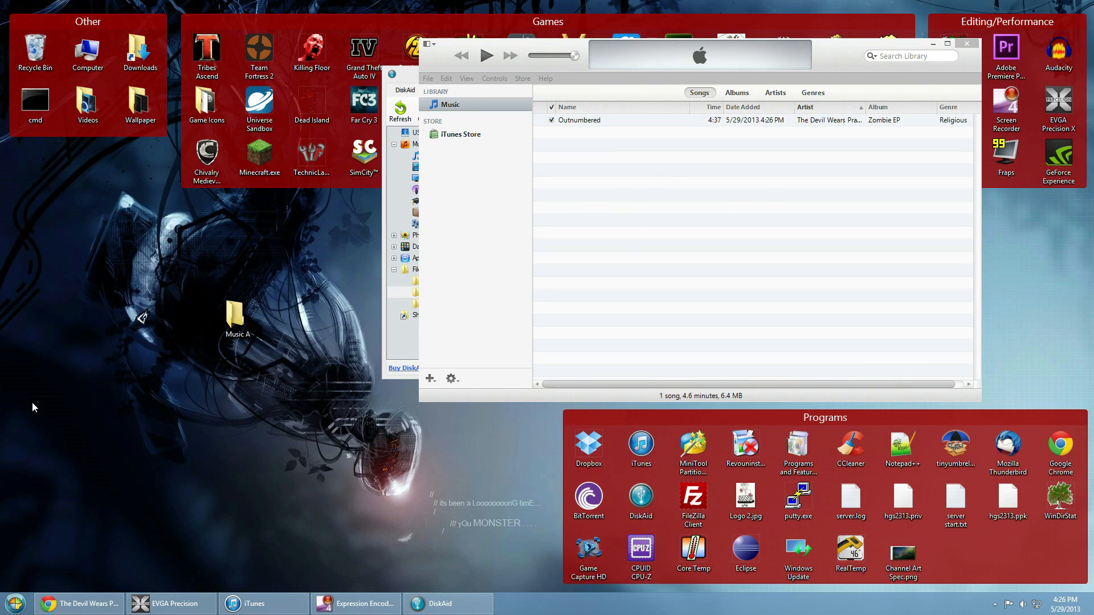
# Step: Try to play Outnumbered and cancel the 'original file could not be found' warning
pyautogui.click(579, 119)
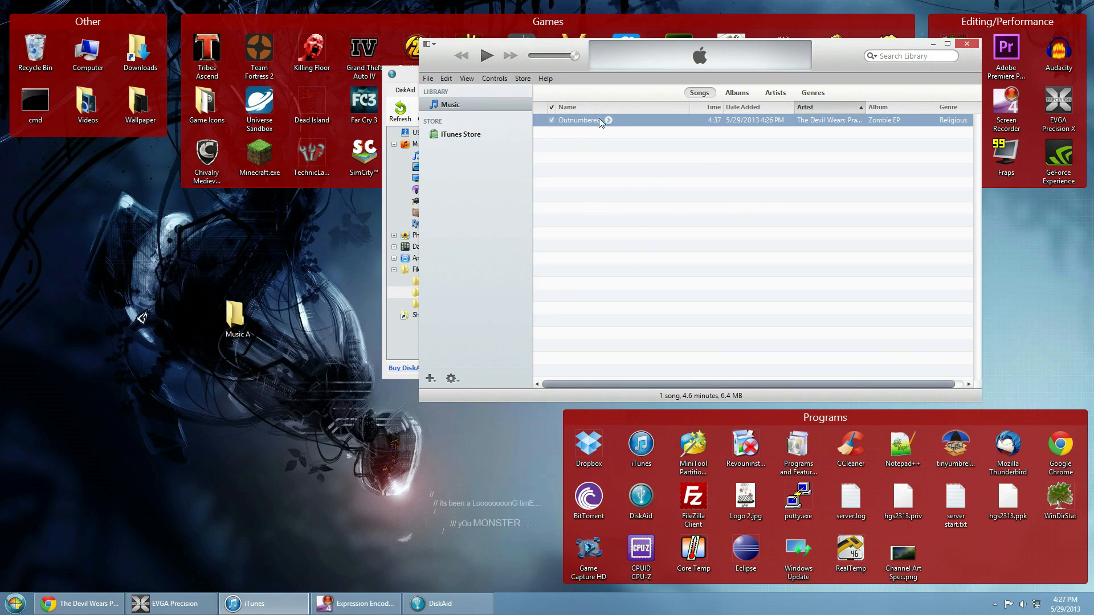
pyautogui.moveTo(604, 131)
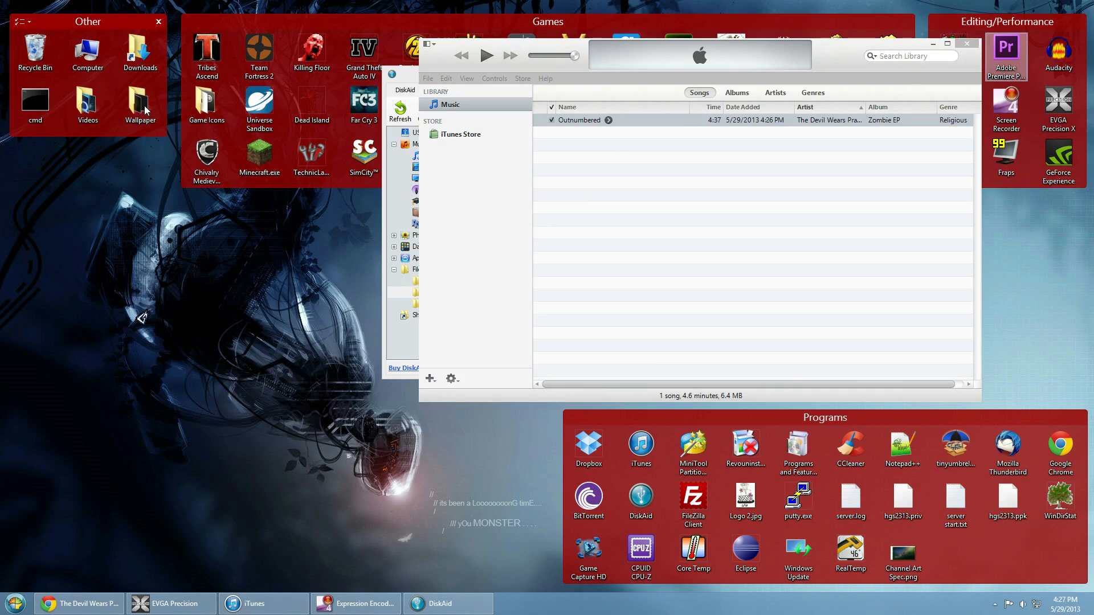
pyautogui.doubleClick(579, 120)
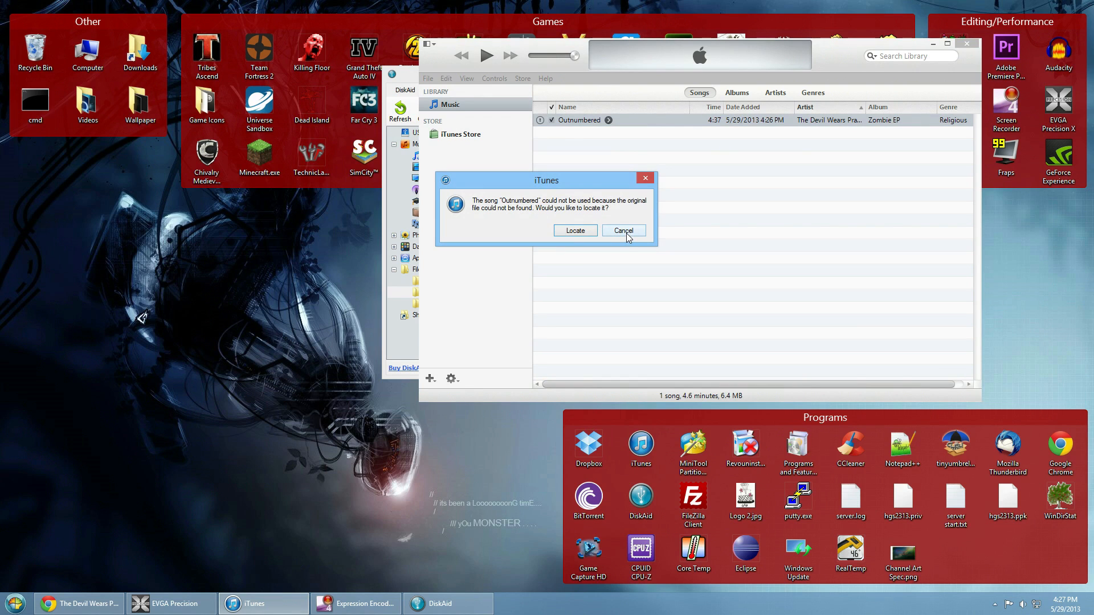
pyautogui.click(622, 230)
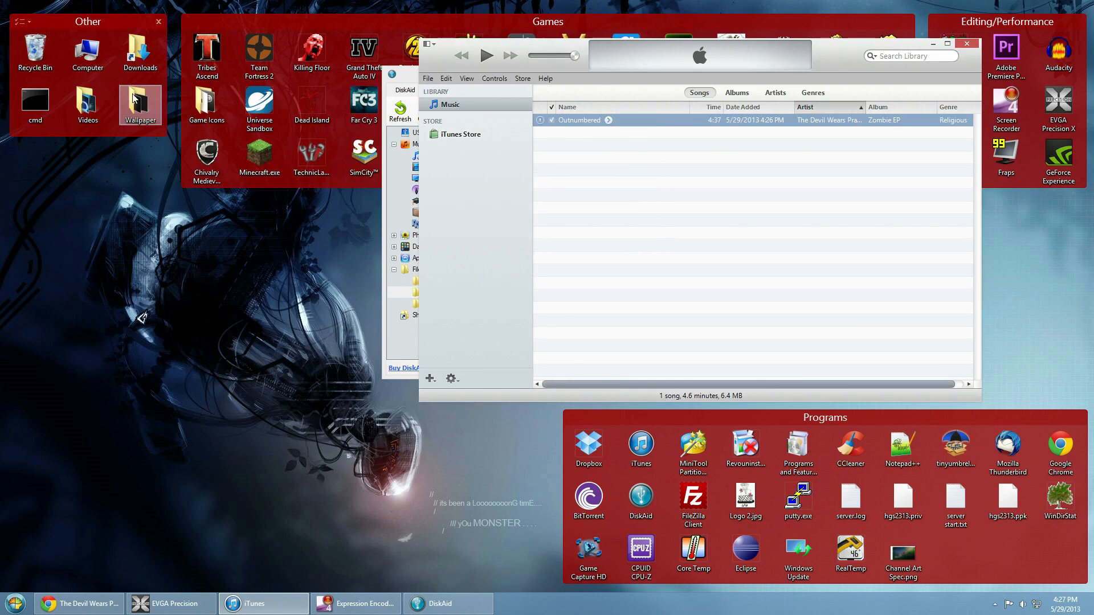
# Step: Load Outnumbered as the current track and move the Music A folder on the desktop
pyautogui.doubleClick(139, 105)
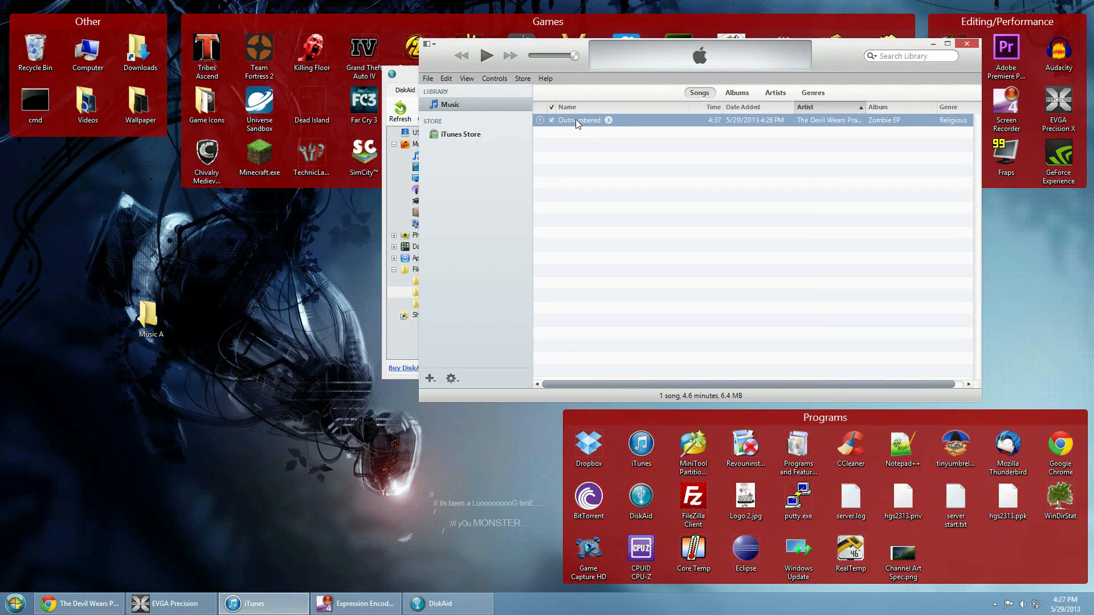
pyautogui.click(579, 119)
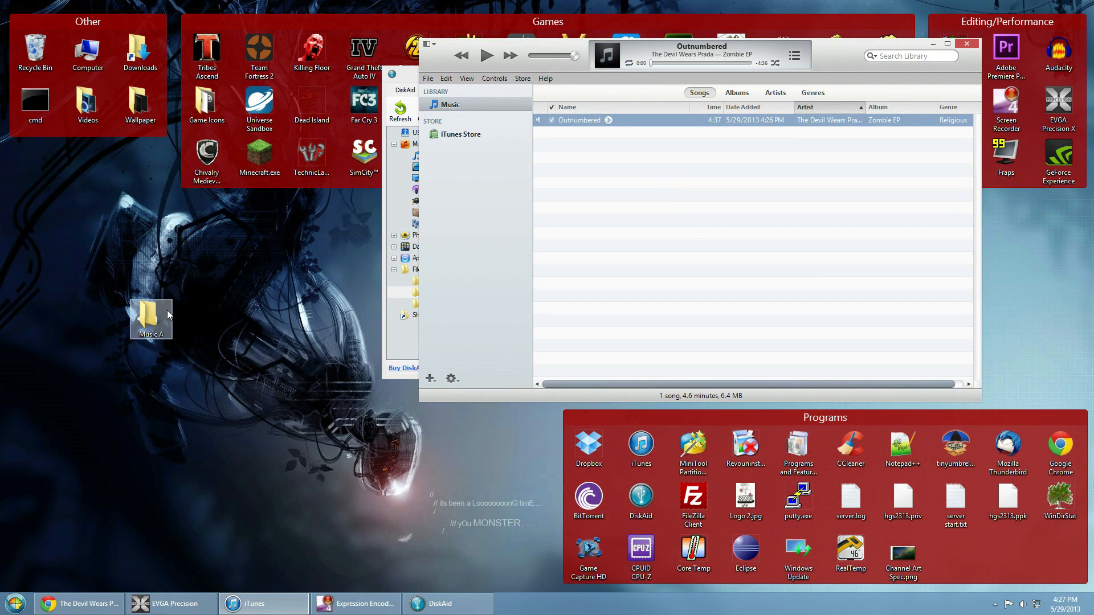
pyautogui.moveTo(151, 319); pyautogui.dragTo(711, 154)
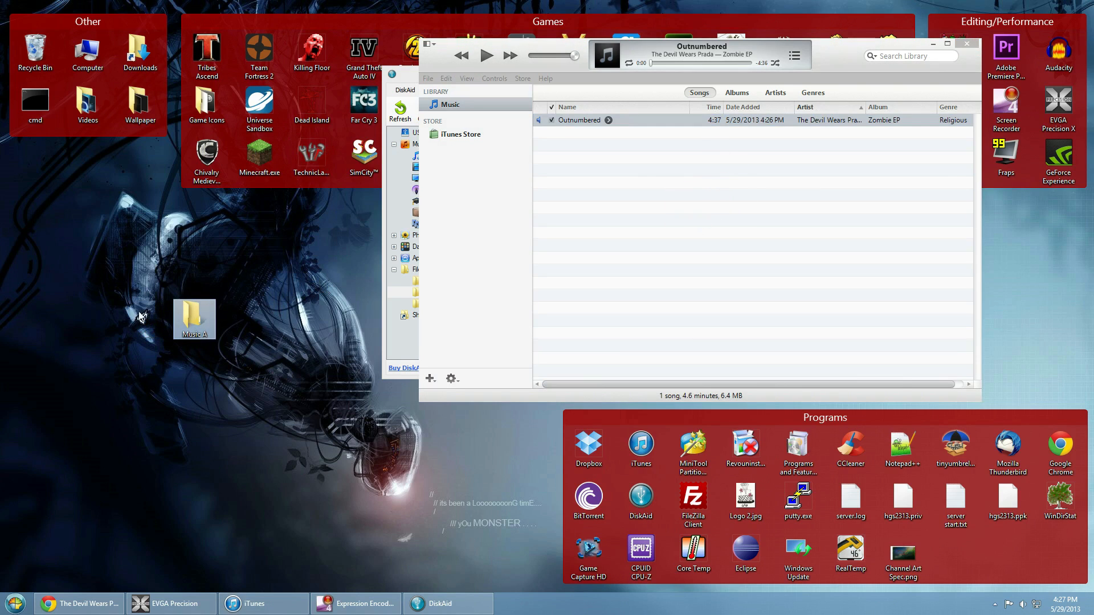
pyautogui.moveTo(203, 329)
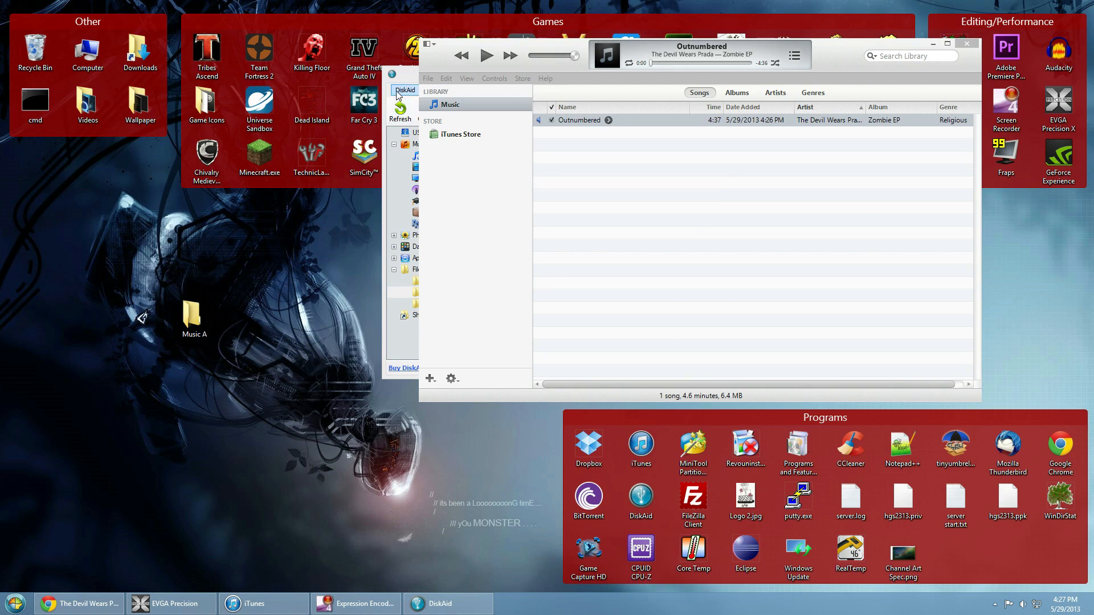
# Step: Bring DiskAid forward and reopen Media > iTunes_Control on the iPhone
pyautogui.click(439, 604)
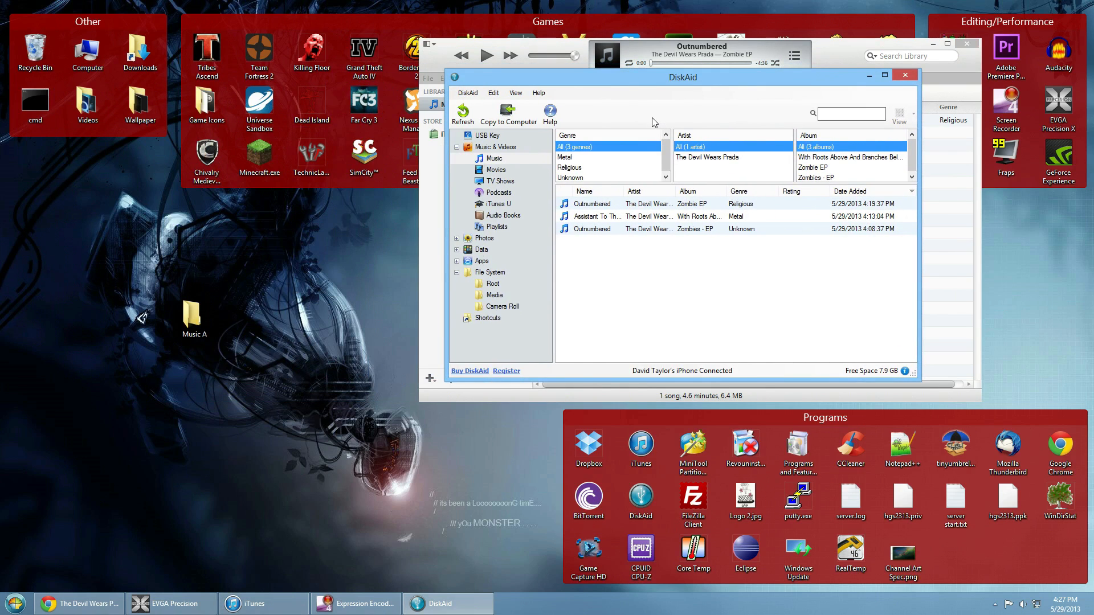
pyautogui.click(494, 294)
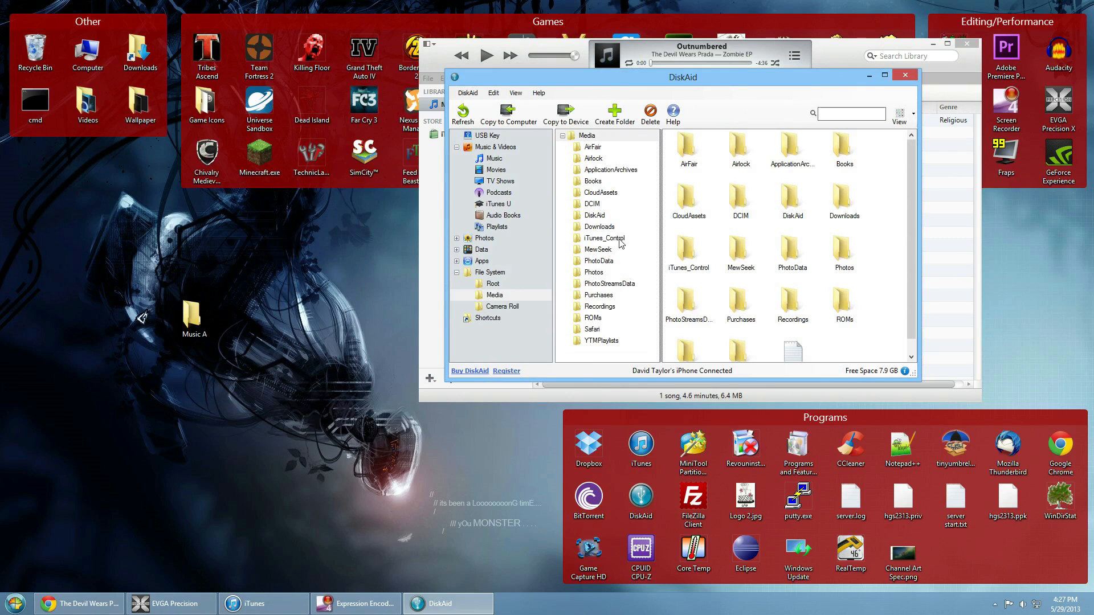
pyautogui.click(604, 238)
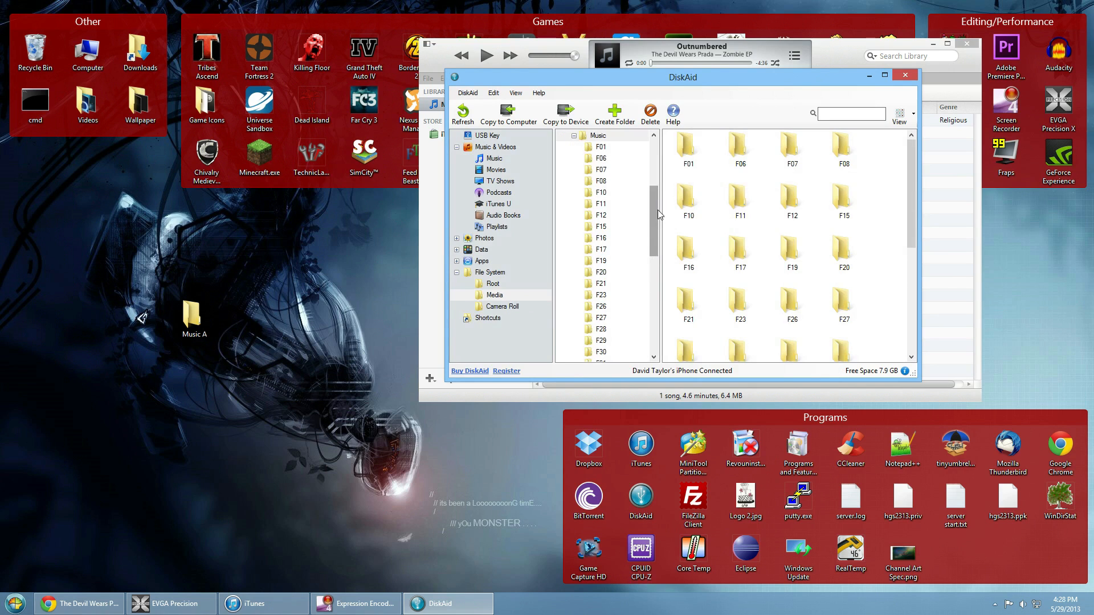
pyautogui.scroll(-3)
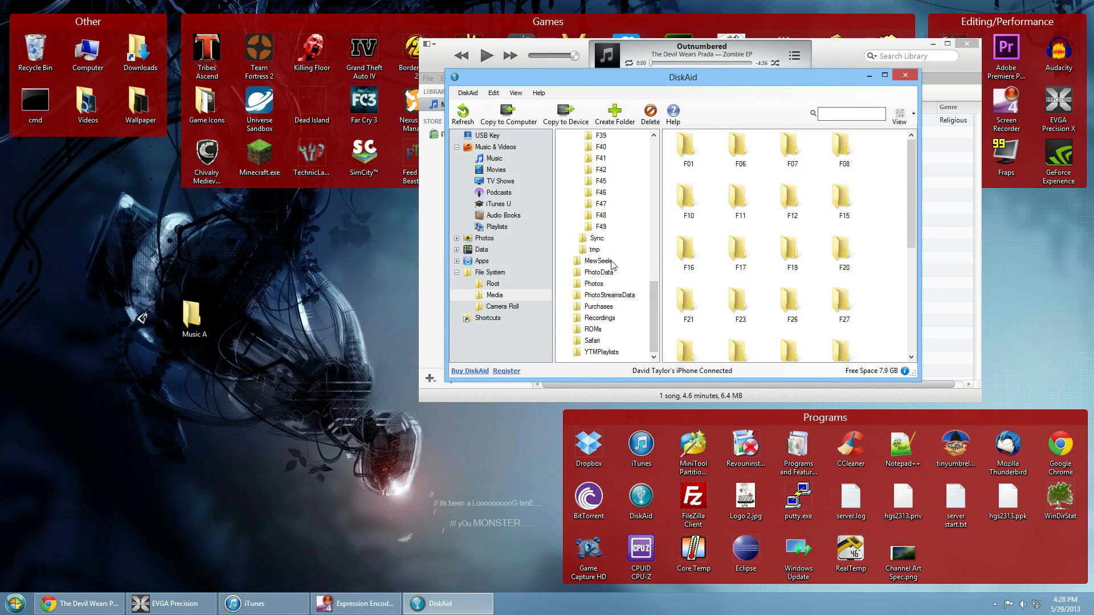
pyautogui.moveTo(596, 318)
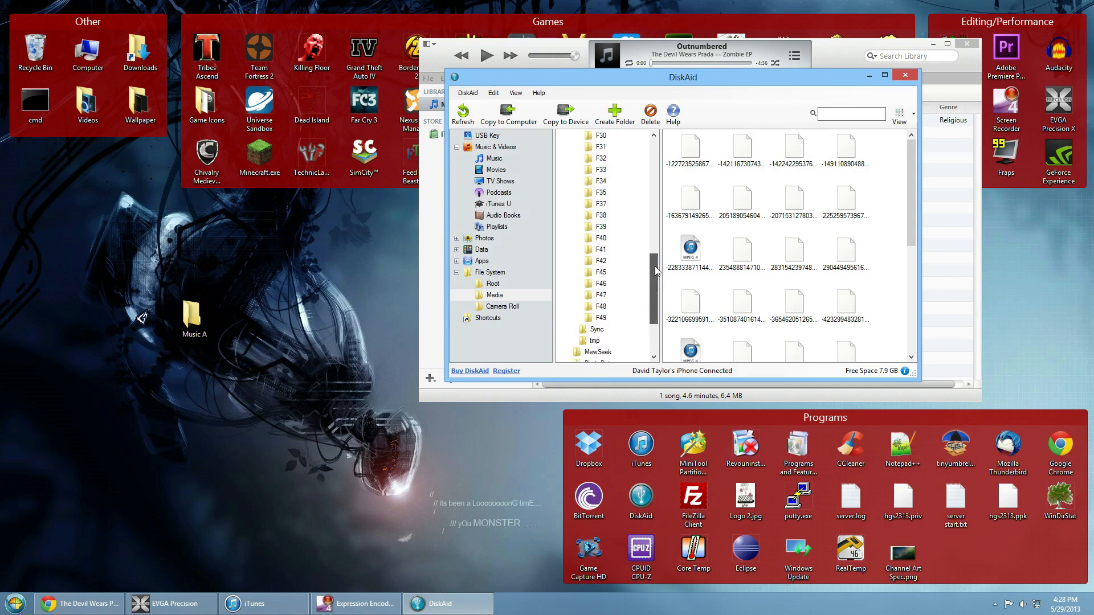
# Step: Scroll through the Music F-folders and the Purchases song files
pyautogui.scroll(-3)
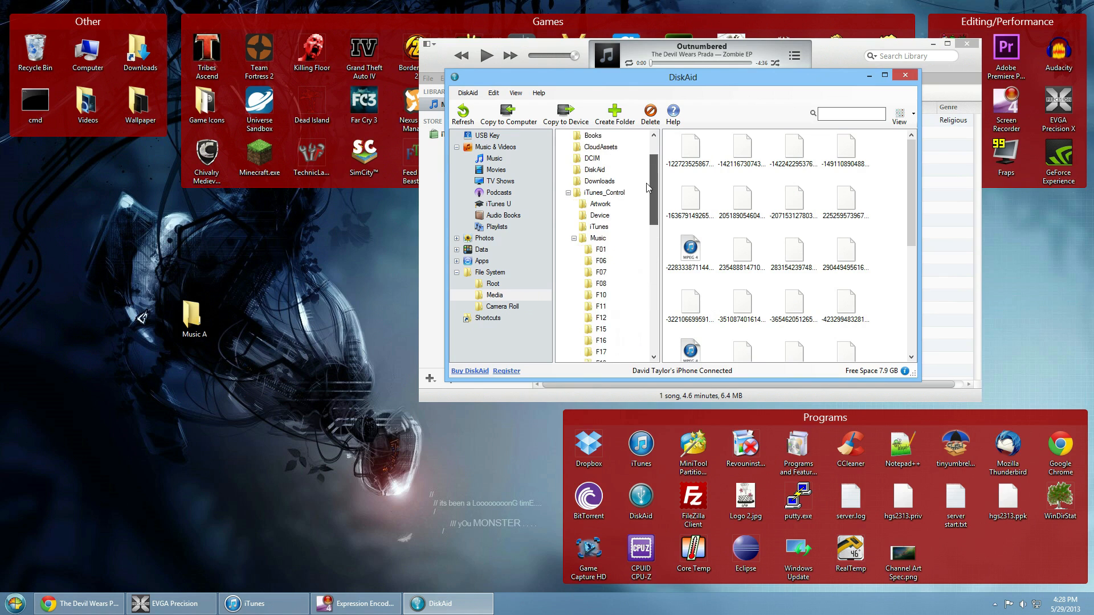
pyautogui.scroll(-3)
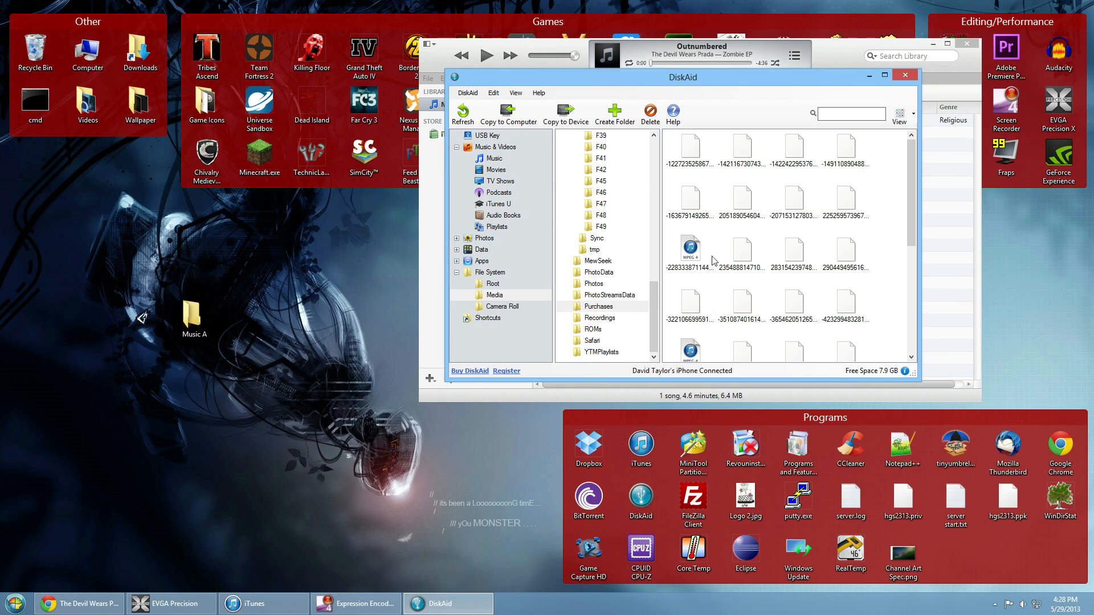
pyautogui.scroll(-3)
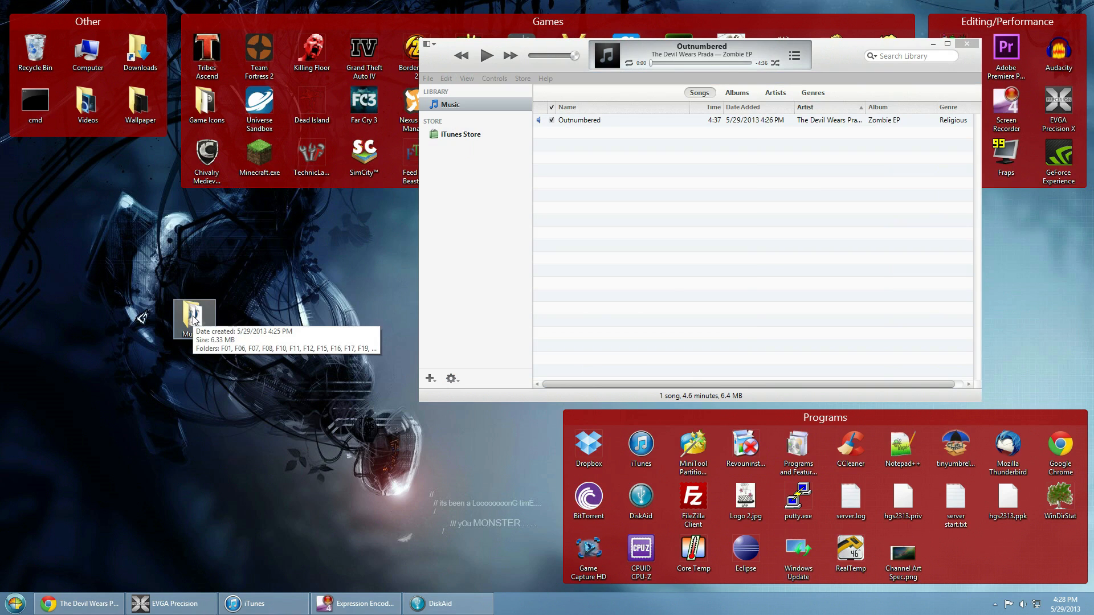
# Step: Restore DiskAid and reposition it over the iTunes list now holding three Devil Wears Prada songs
pyautogui.doubleClick(194, 315)
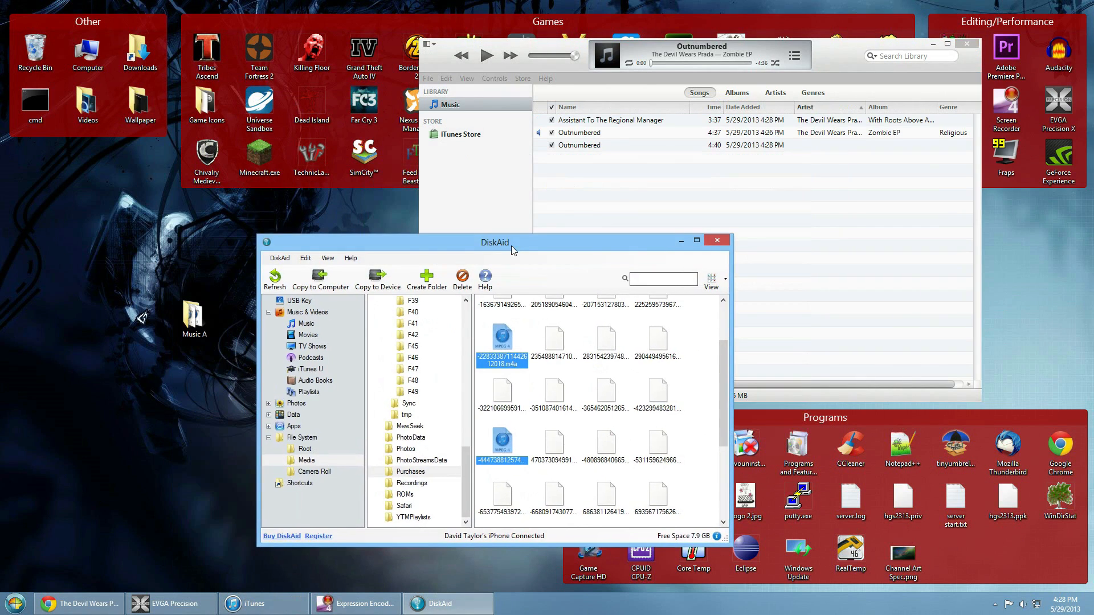
pyautogui.moveTo(495, 243); pyautogui.dragTo(728, 157)
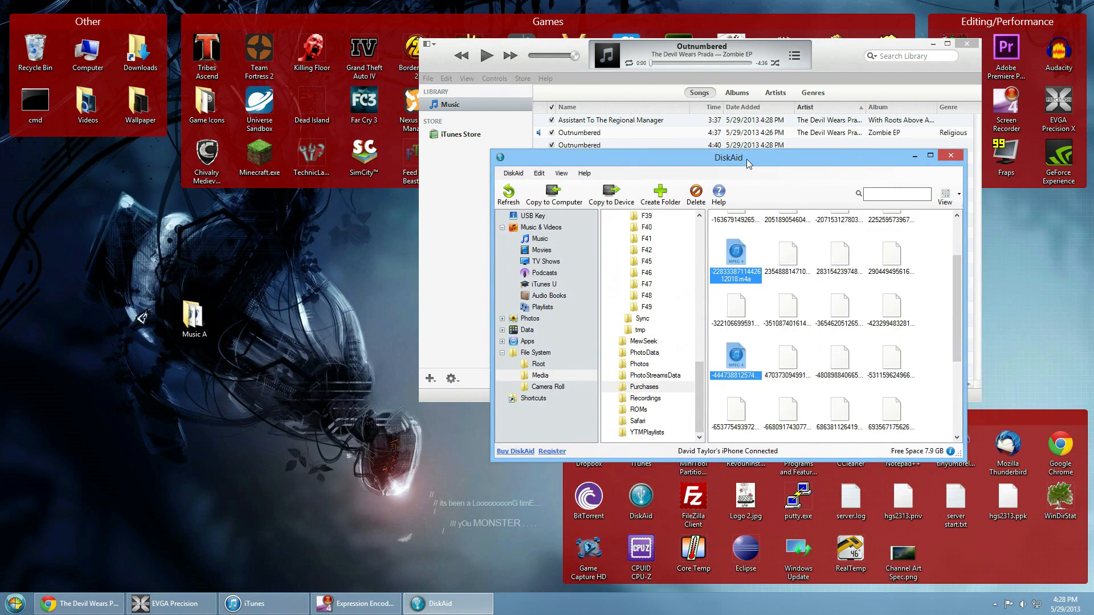
pyautogui.moveTo(391, 271)
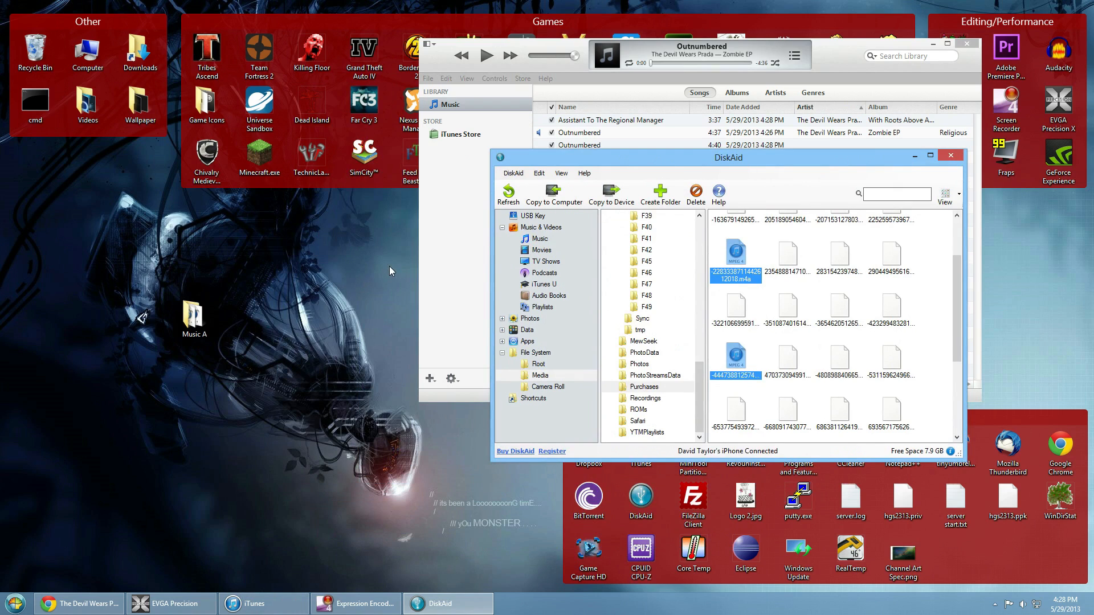
pyautogui.moveTo(843, 68)
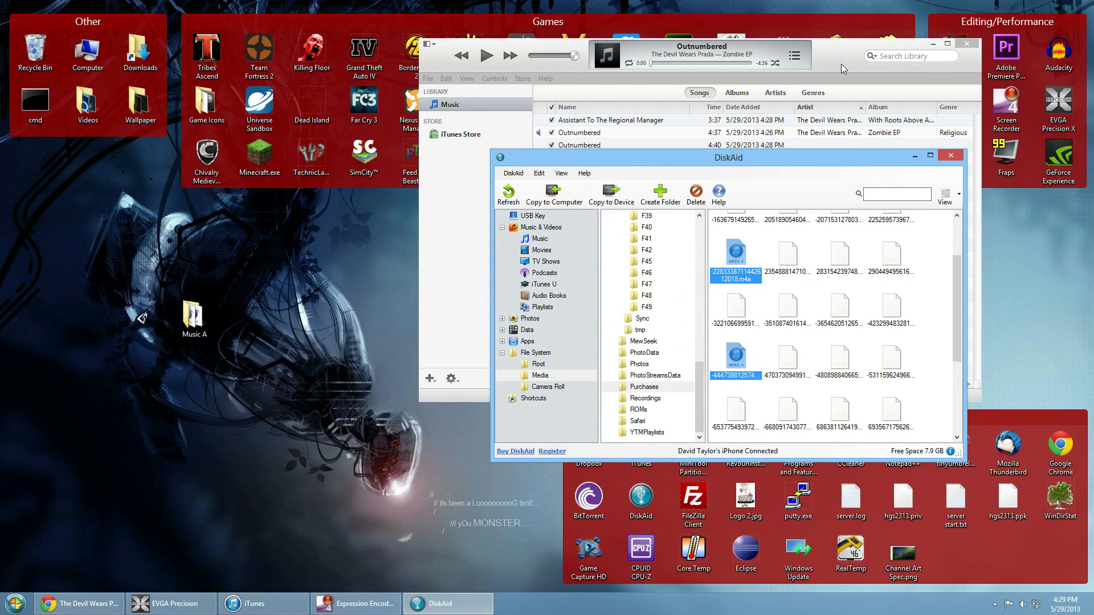
pyautogui.moveTo(720, 403)
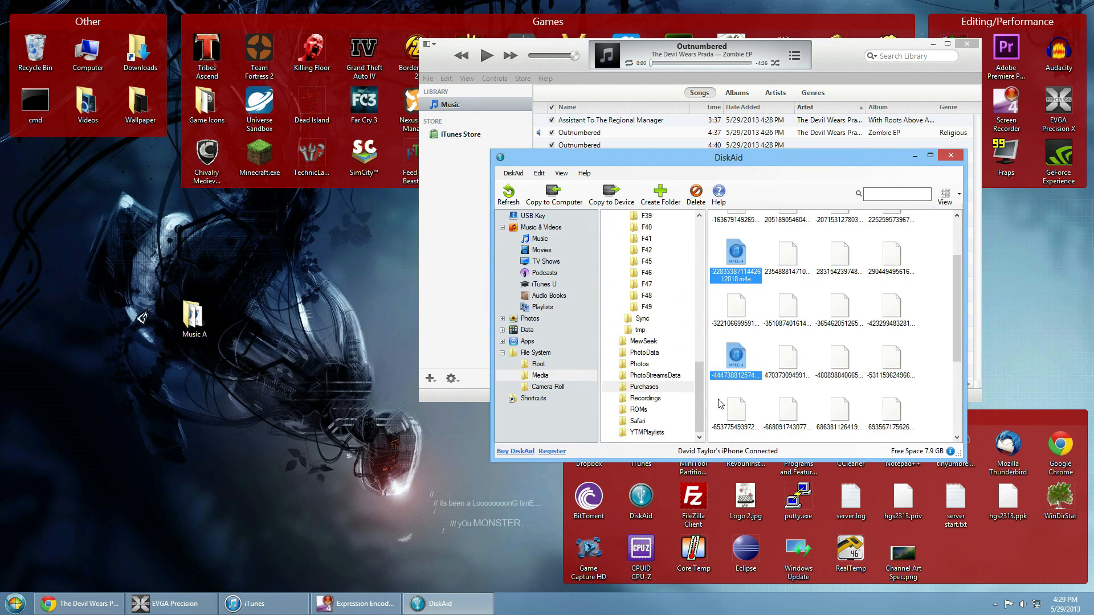
pyautogui.moveTo(920, 319)
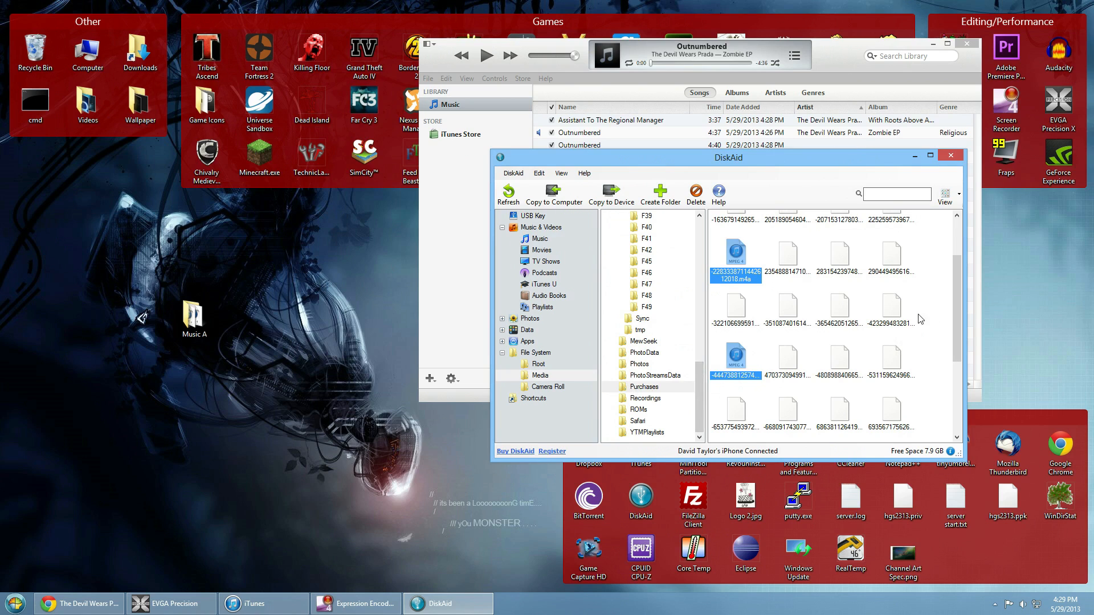
pyautogui.moveTo(924, 329)
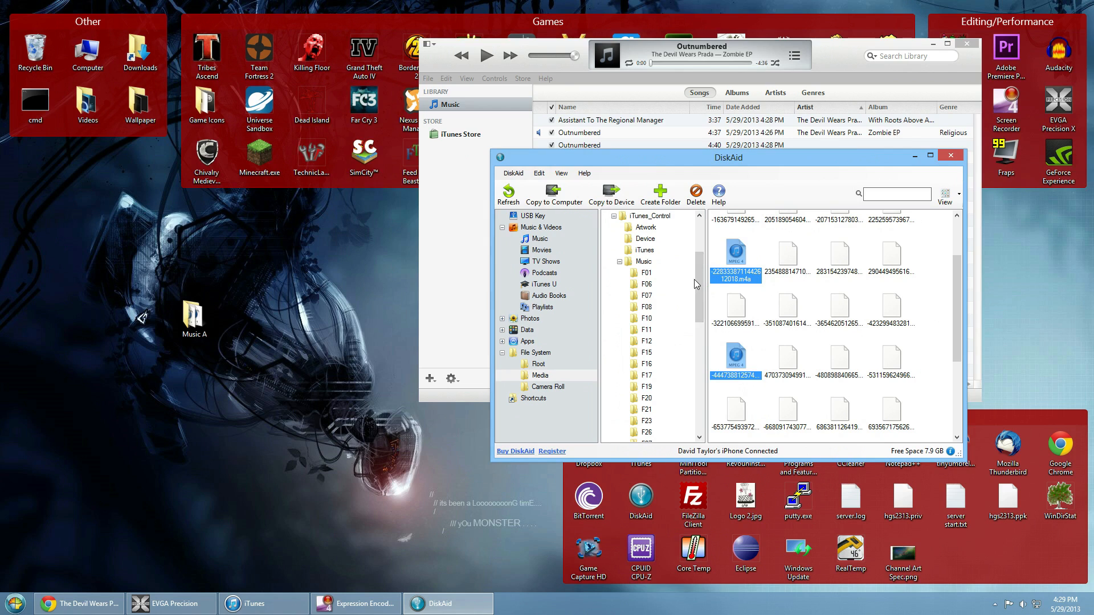
pyautogui.moveTo(620, 260)
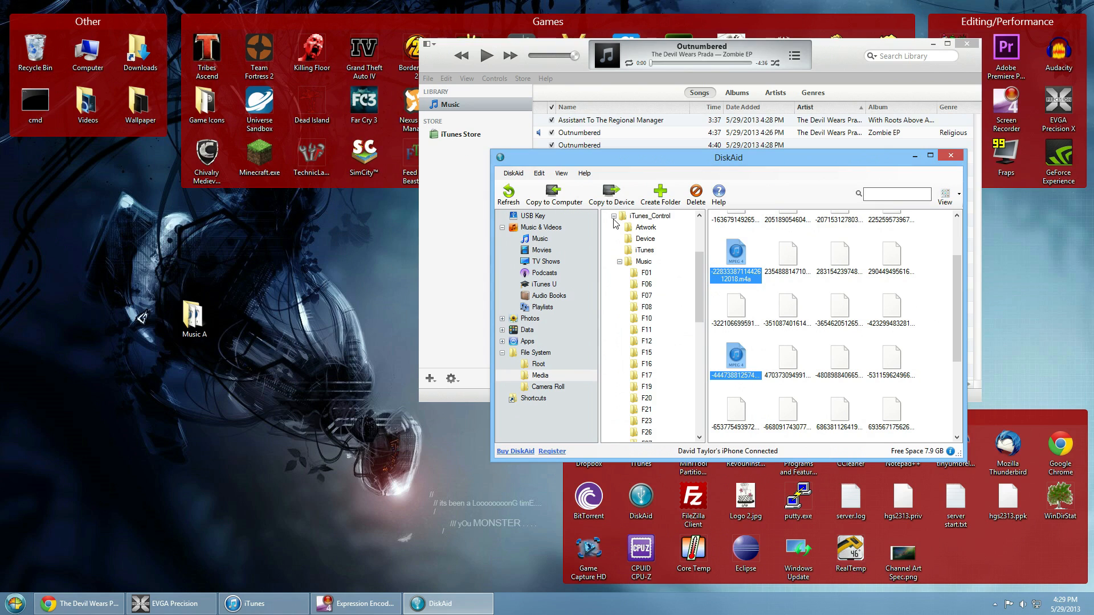
pyautogui.moveTo(582, 253)
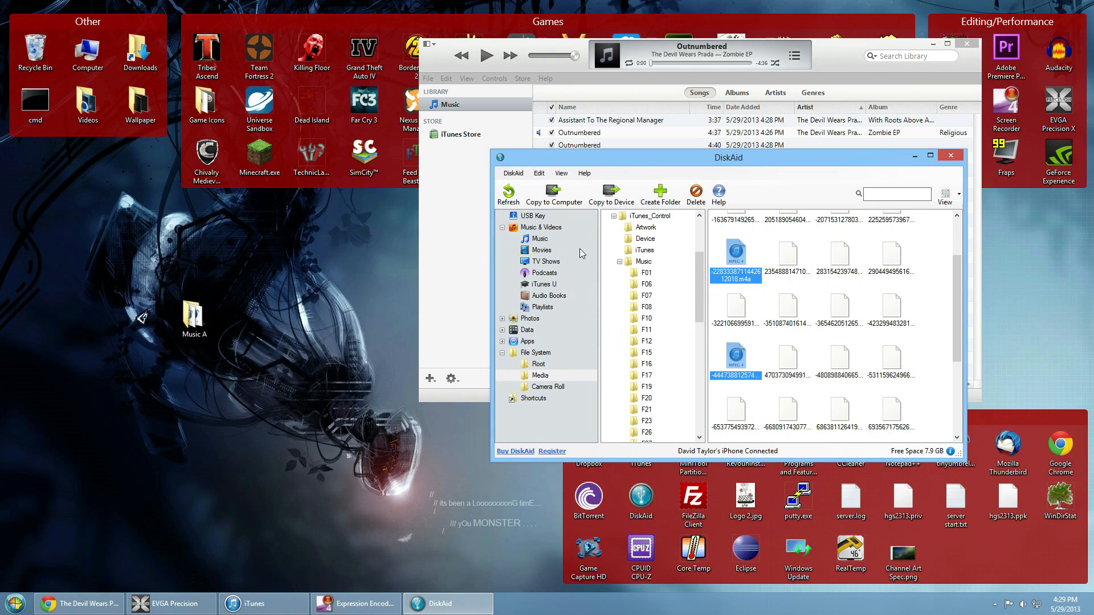
pyautogui.moveTo(552, 451)
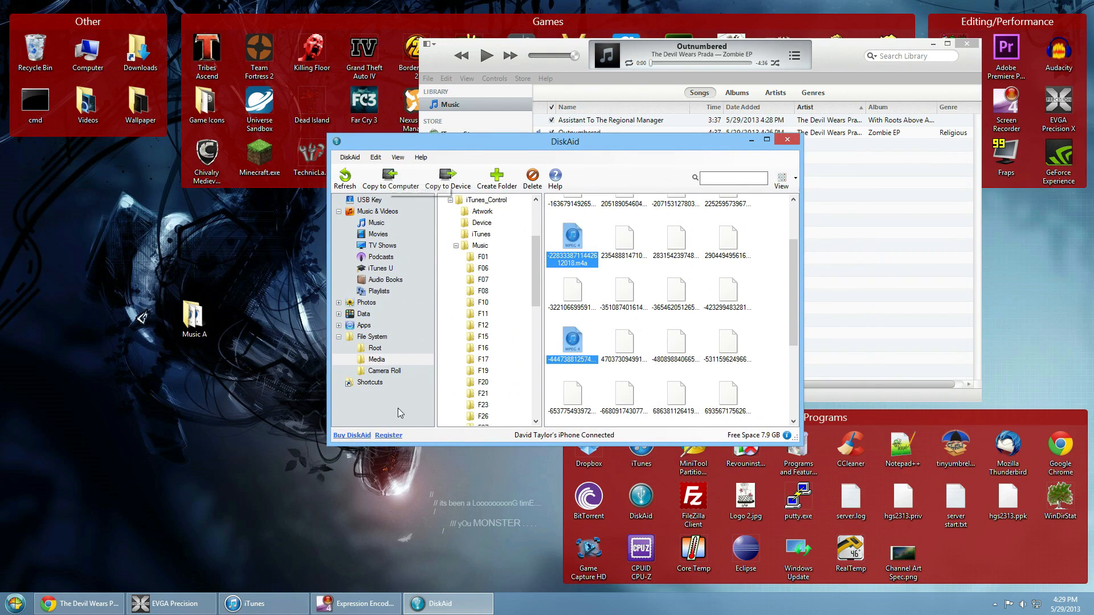
pyautogui.moveTo(394, 444)
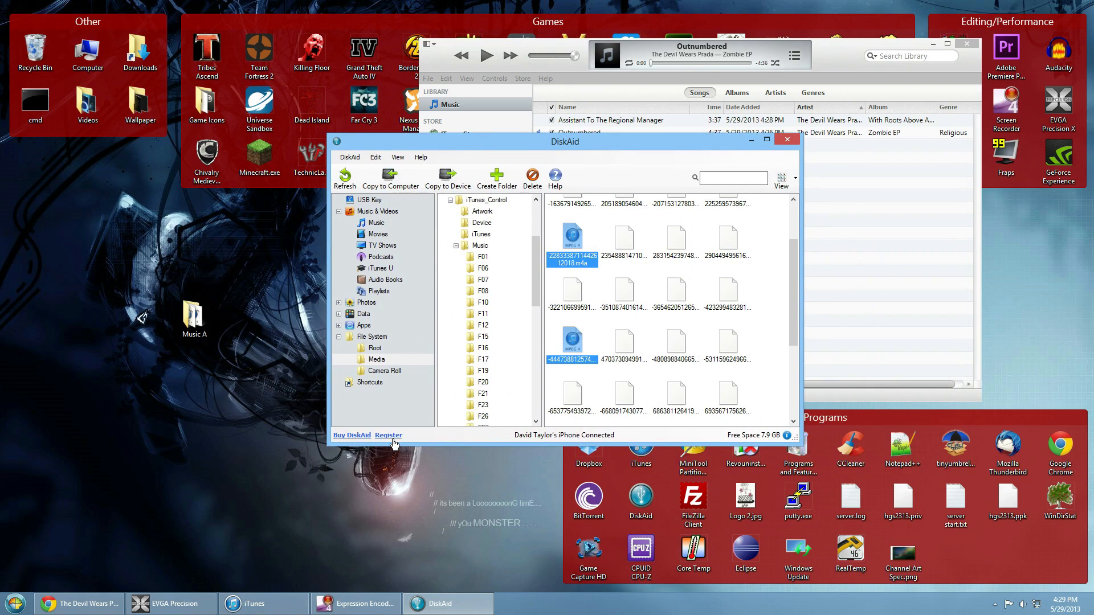
pyautogui.moveTo(315, 347)
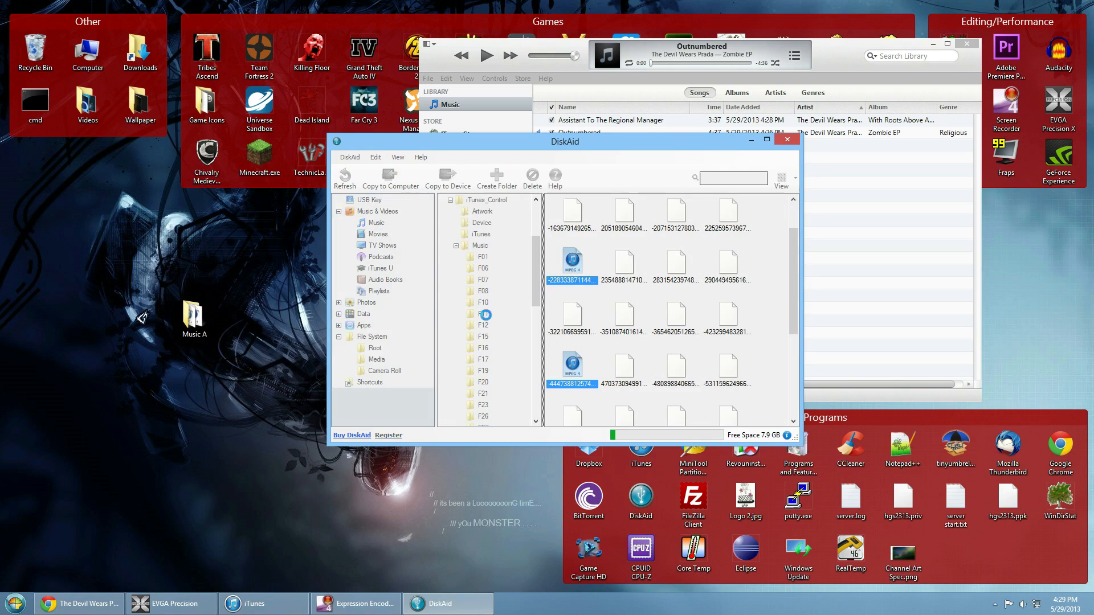
# Step: Select Root then Media to list the Media folder from AirFair to YTMPlaylists
pyautogui.click(374, 349)
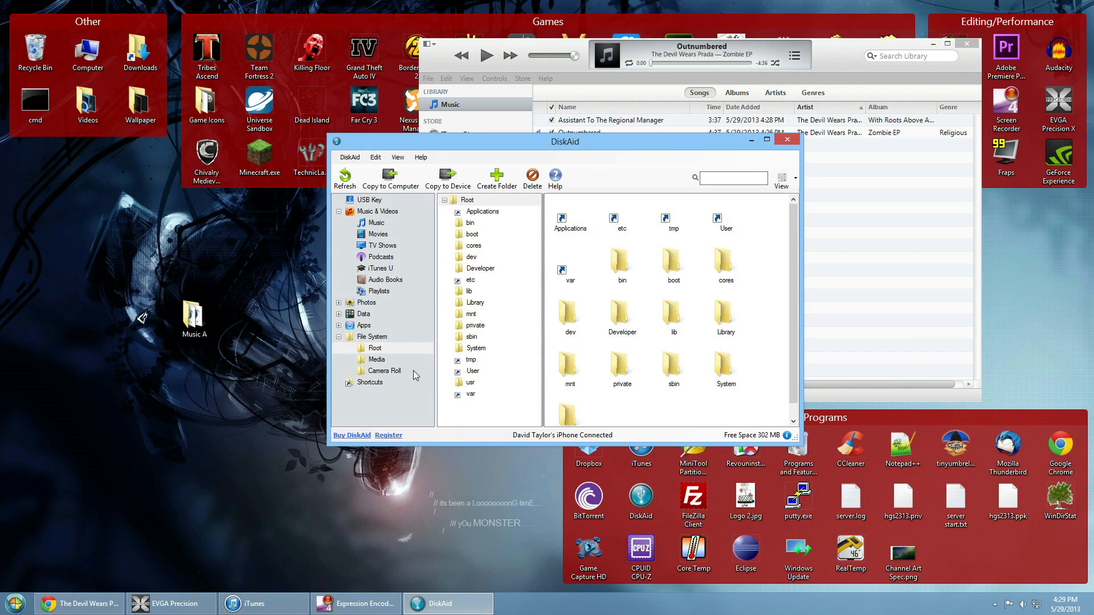
pyautogui.moveTo(404, 378)
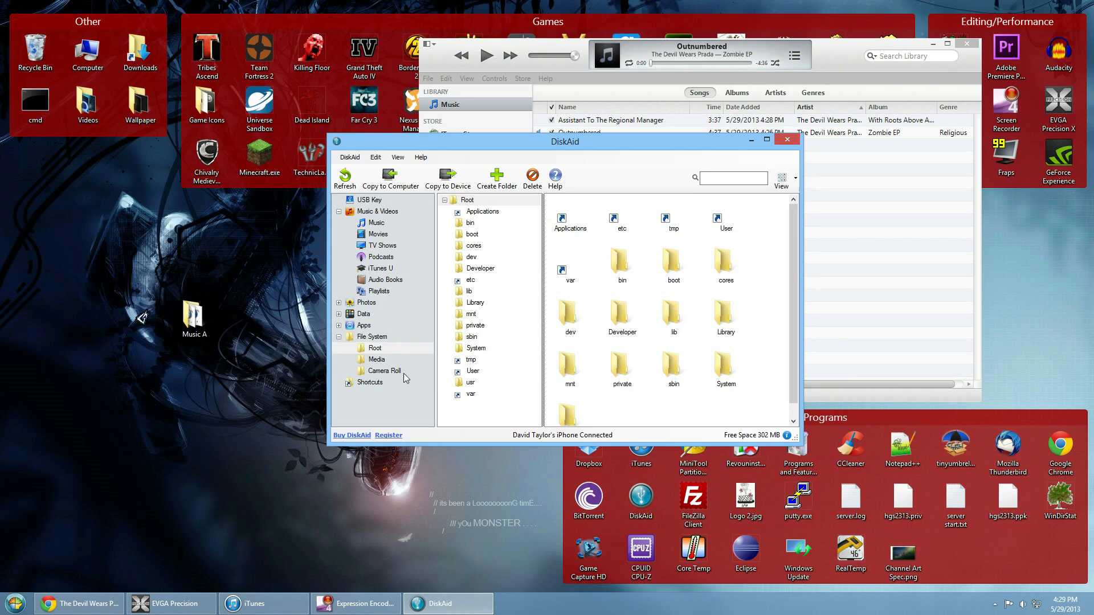
pyautogui.click(375, 359)
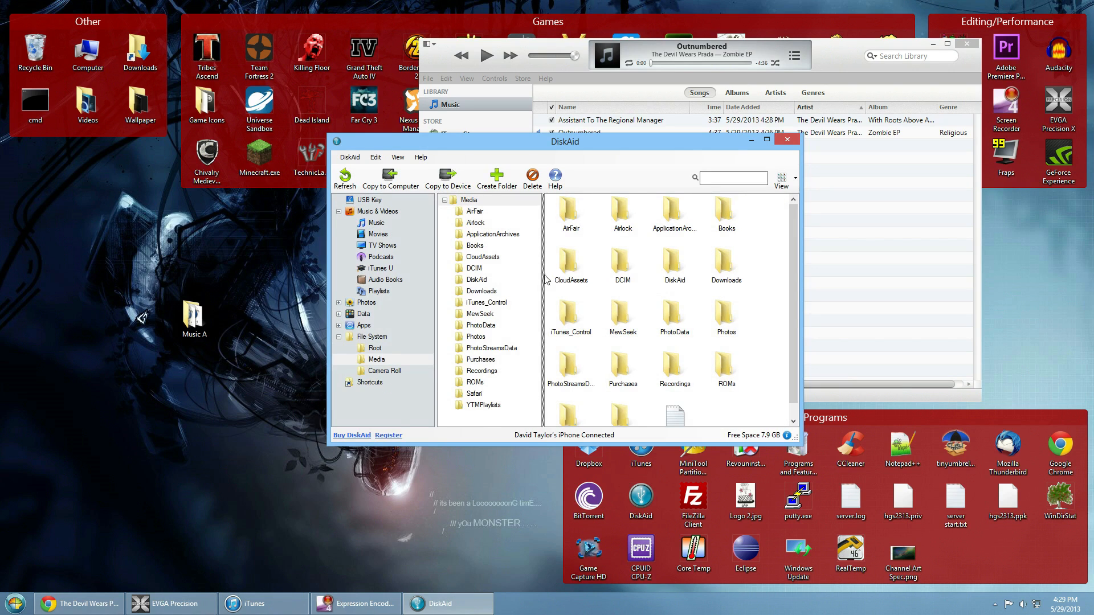
pyautogui.moveTo(508, 321)
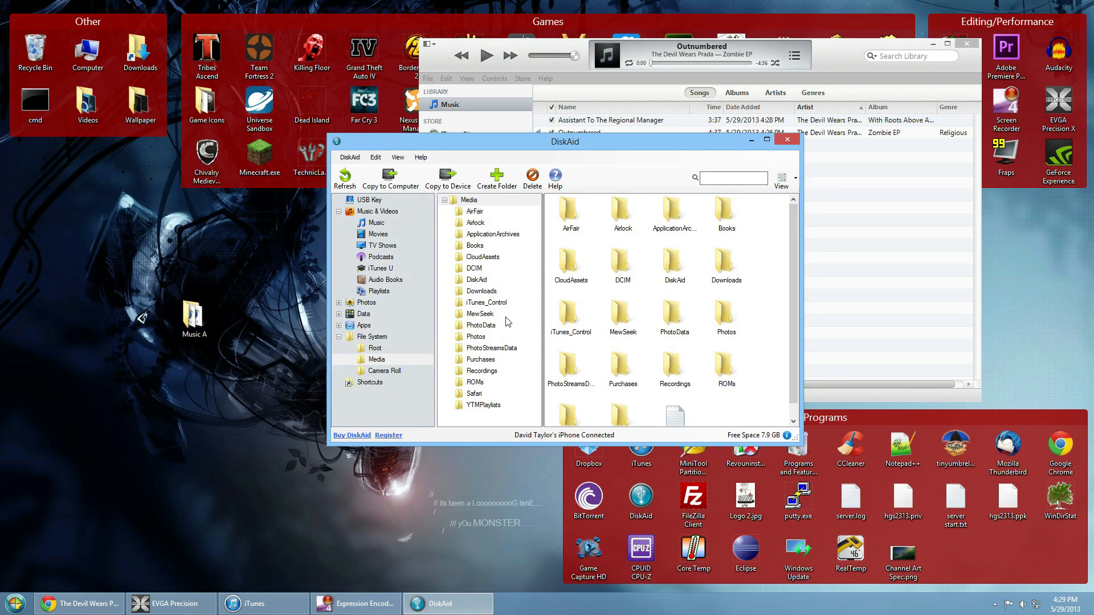